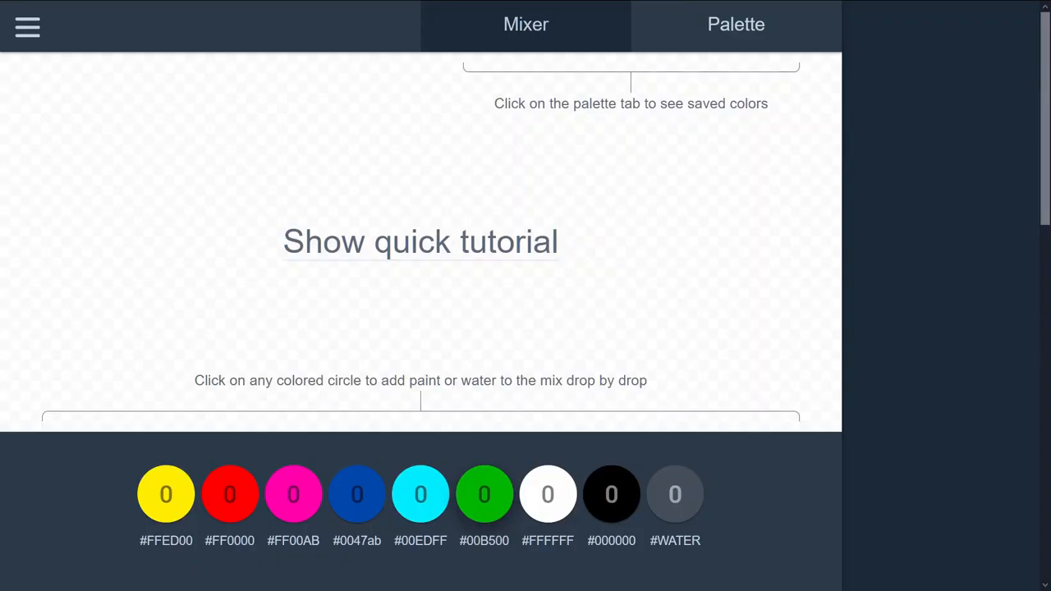
{"action": "mouse_move", "coordinate": [482, 310]}
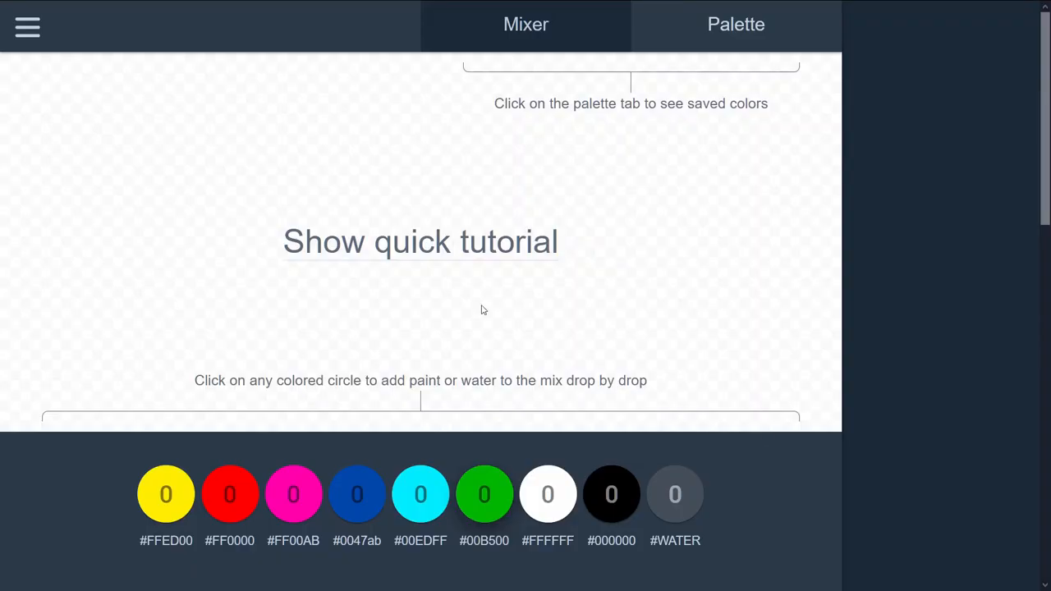
{"action": "mouse_move", "coordinate": [532, 464]}
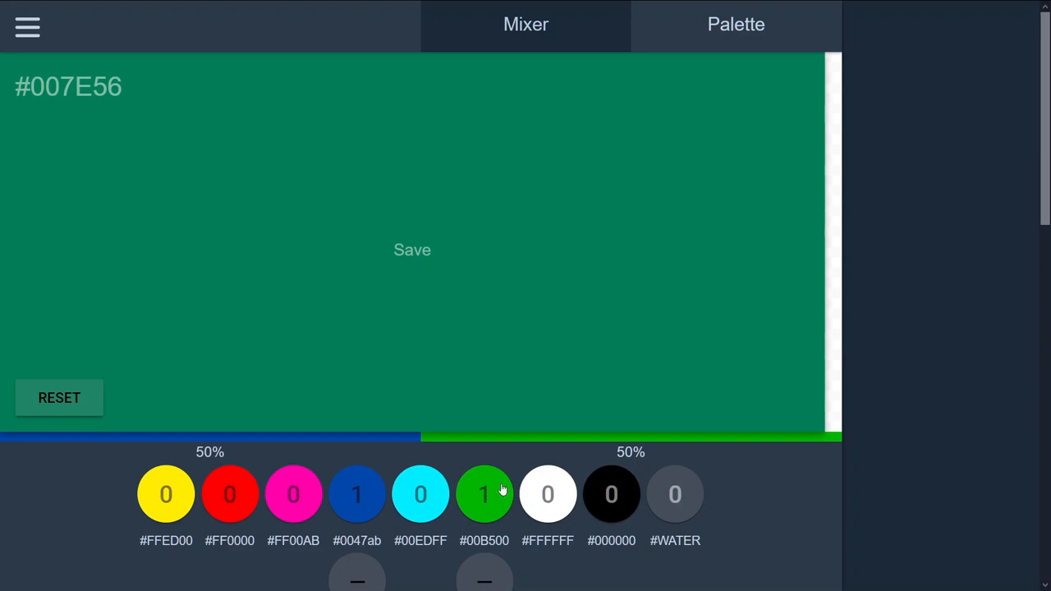
Reset the blue-and-green paint mix and add a single drop of red, #FF0000.
{"action": "left_click", "coordinate": [58, 398]}
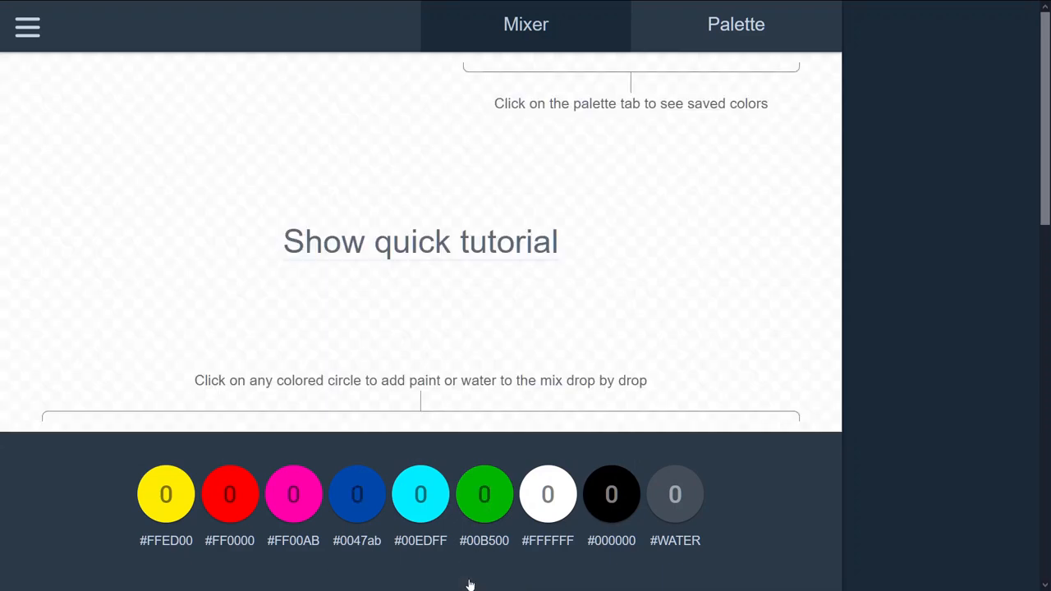
{"action": "left_click", "coordinate": [230, 494]}
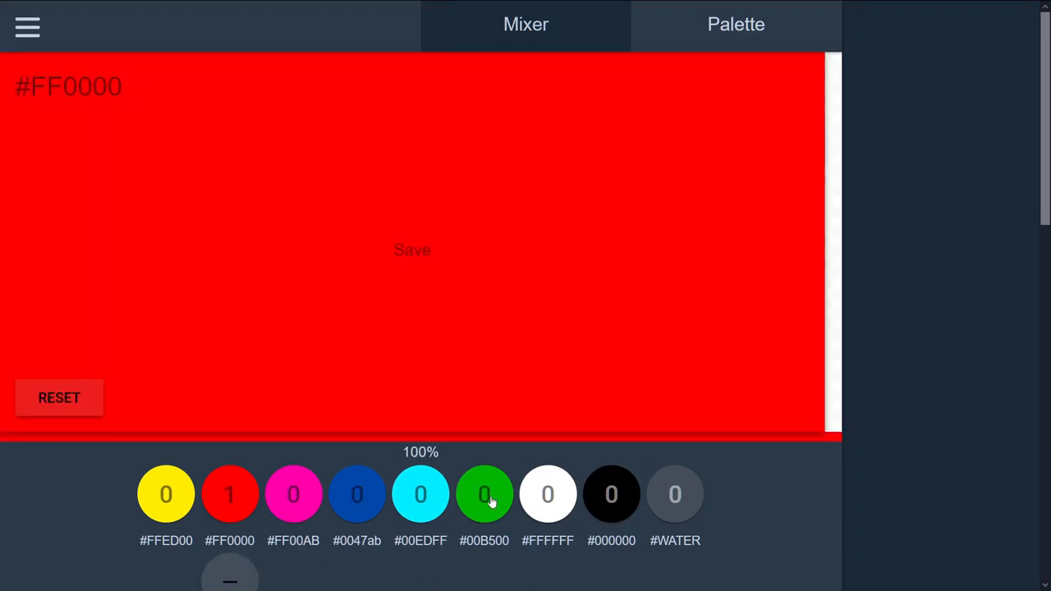
{"action": "left_click", "coordinate": [484, 494]}
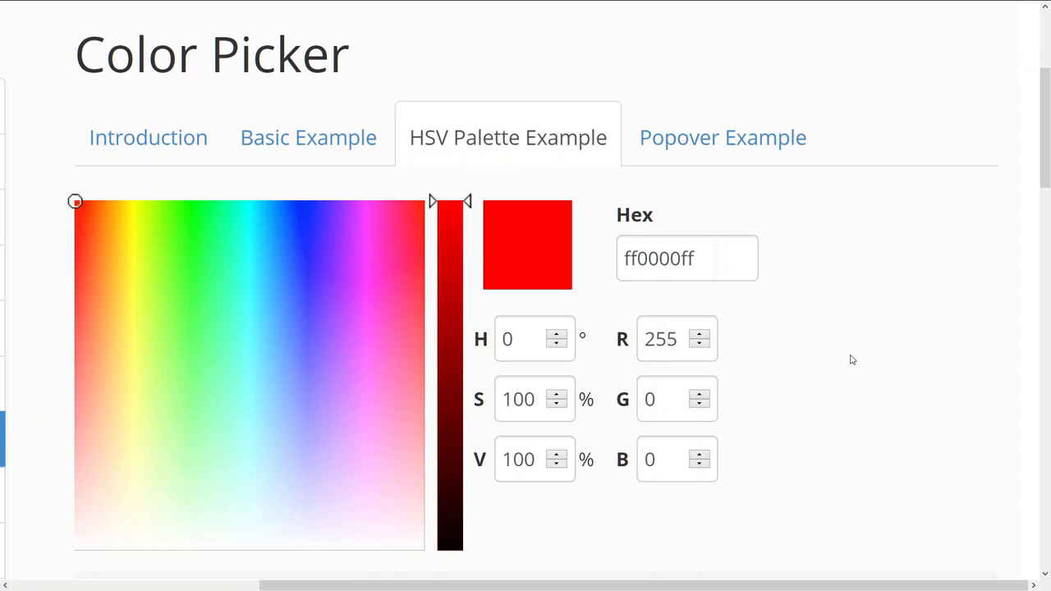
{"action": "mouse_move", "coordinate": [236, 291]}
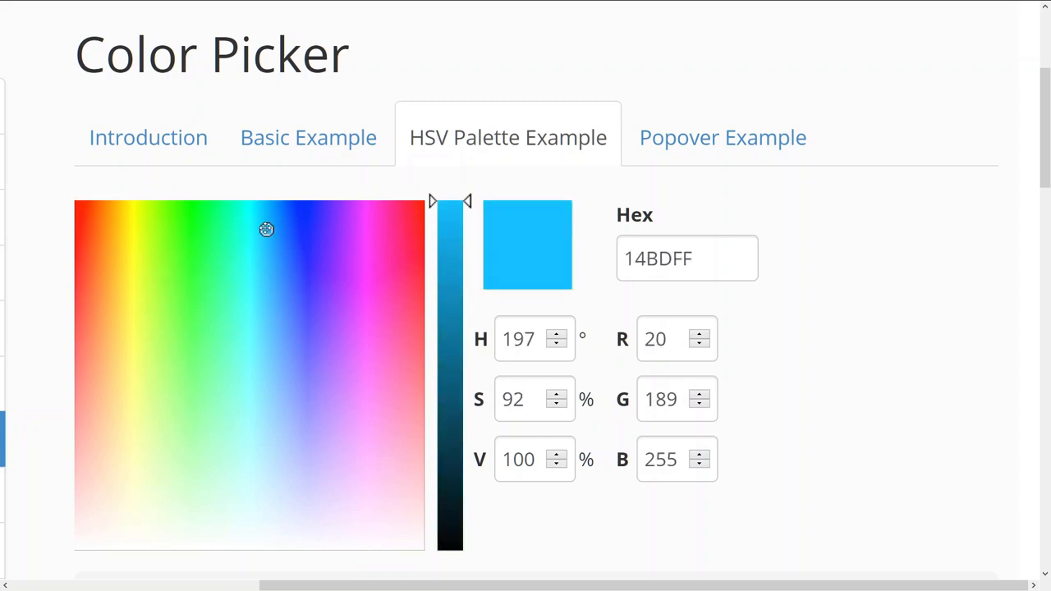
Move the HSV palette picker from blue to bright green 5FFF03 (R 95, G 255, B 3).
{"action": "left_click_drag", "start_coordinate": [266, 229], "coordinate": [171, 215]}
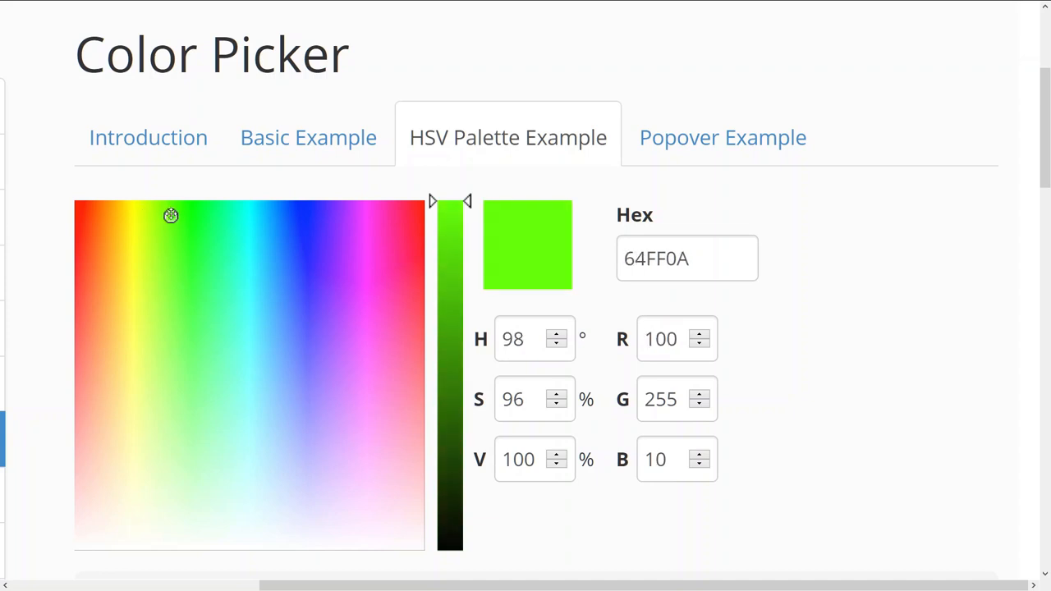
{"action": "left_click_drag", "start_coordinate": [171, 215], "coordinate": [171, 204]}
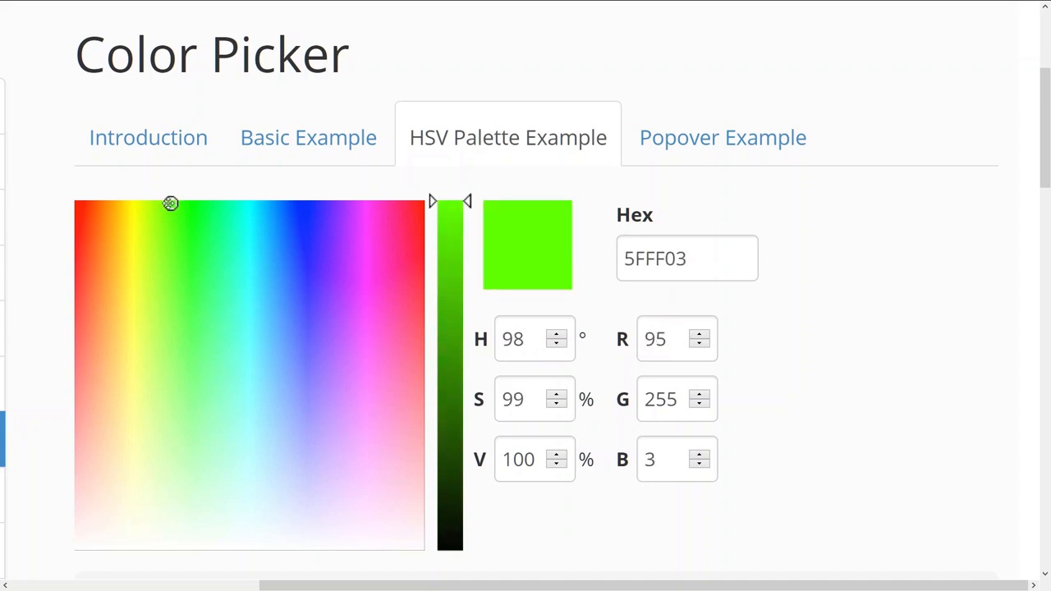
{"action": "left_click_drag", "start_coordinate": [171, 203], "coordinate": [167, 223]}
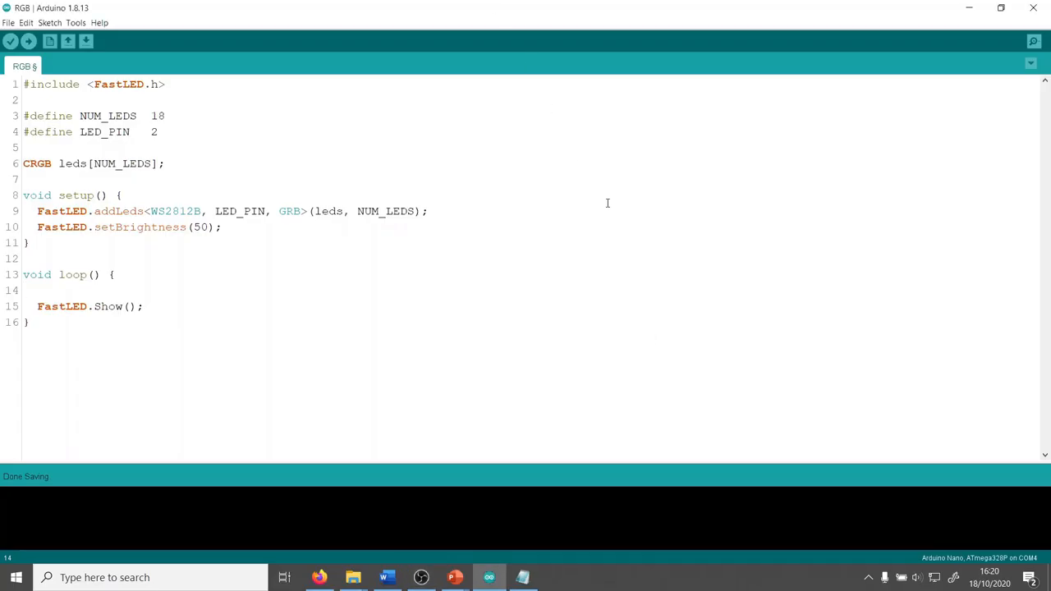
{"action": "mouse_move", "coordinate": [614, 252]}
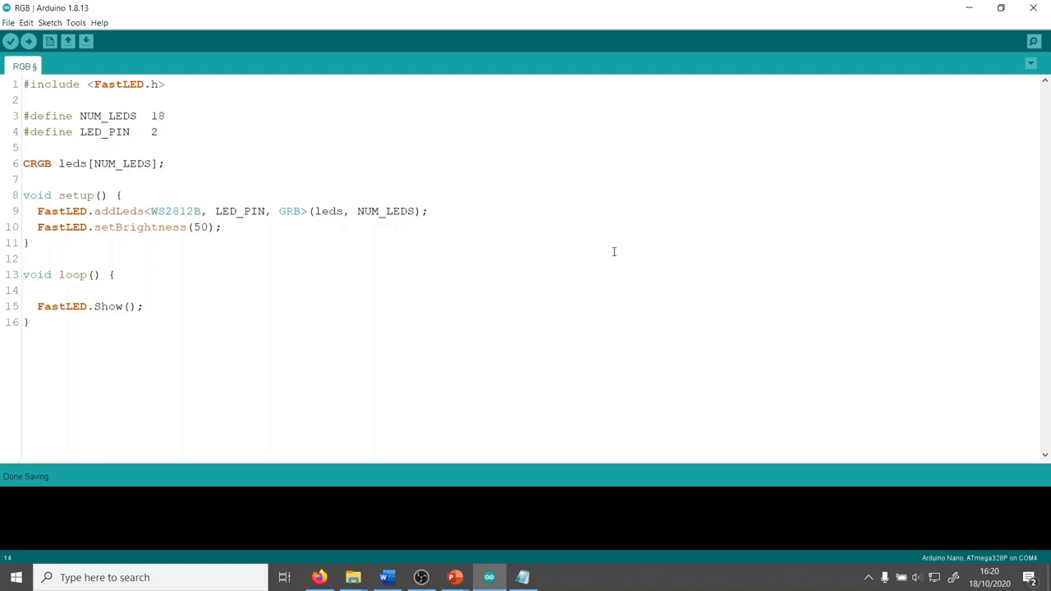
Add a for loop over NUM_LEDS in loop() setting each LED to CRGB(120, 255, 15).
{"action": "type", "text": "for (int i = 0; i < NUM_LEDS; i++) {"}
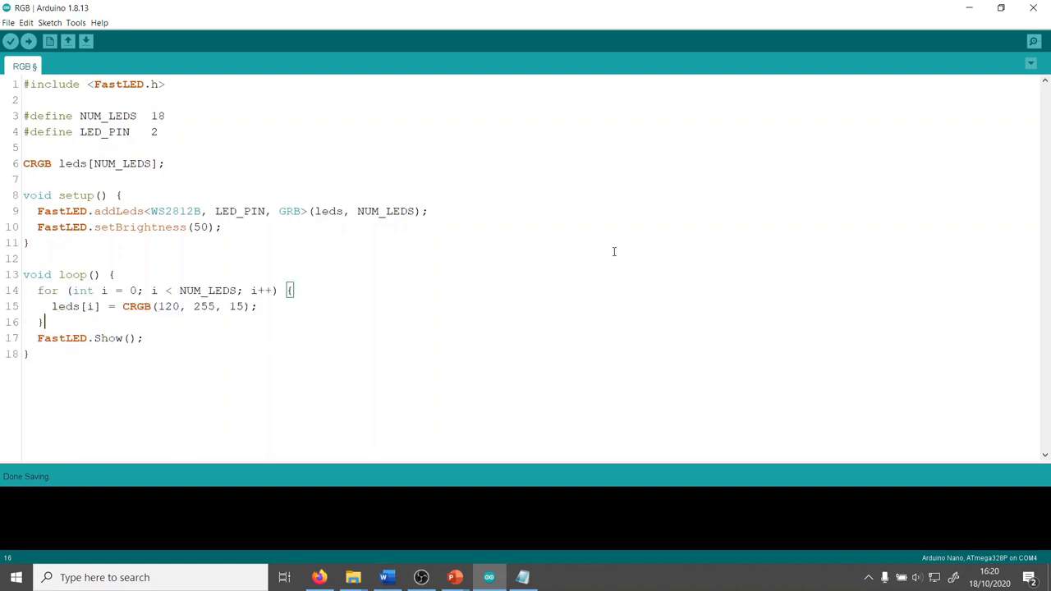
{"action": "mouse_move", "coordinate": [149, 319]}
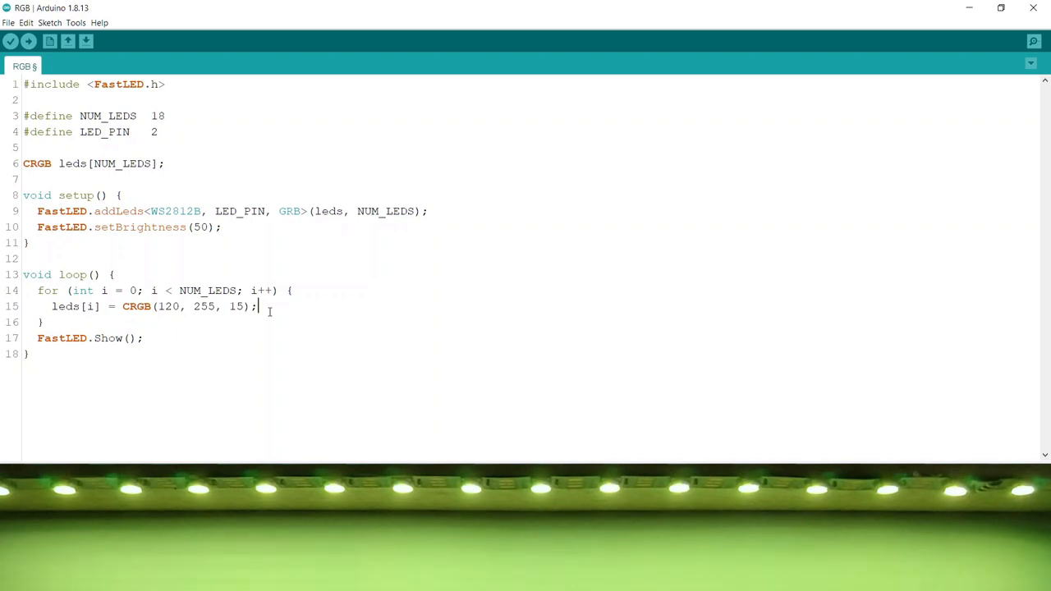
Replace CRGB(120, 255, 15) with CRGB(i * 20, i * 10, i * 30) and save the sketch.
{"action": "key", "text": "ctrl+s"}
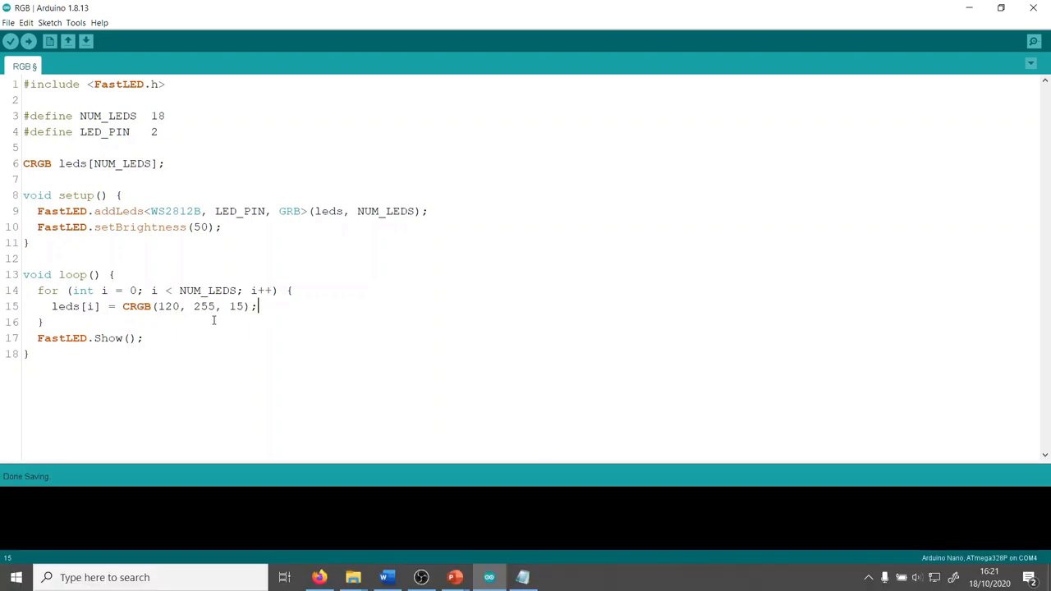
{"action": "double_click", "coordinate": [168, 305]}
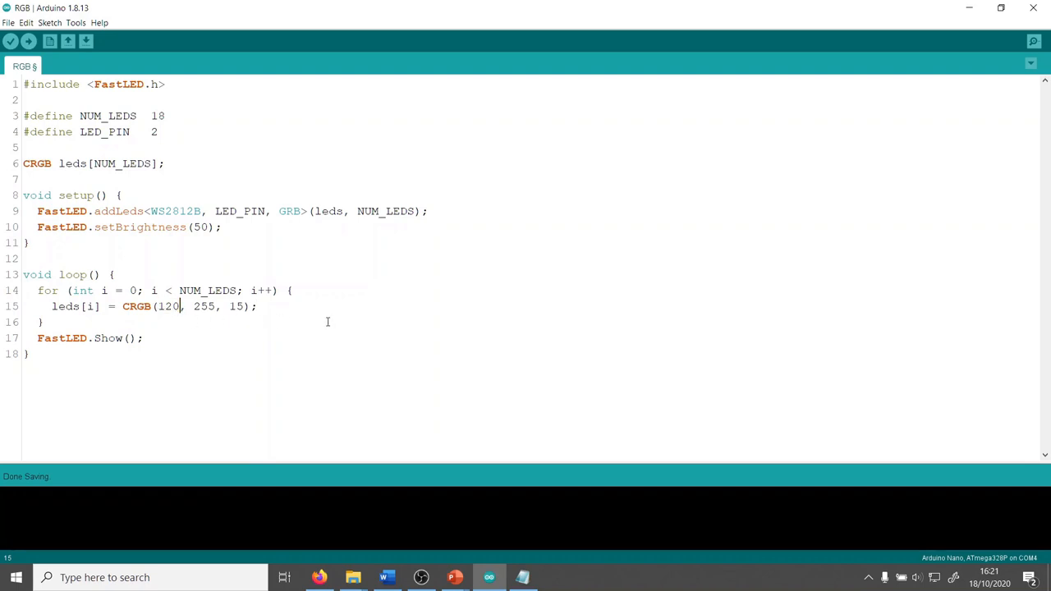
{"action": "double_click", "coordinate": [232, 307]}
{"action": "type", "text": "i"}
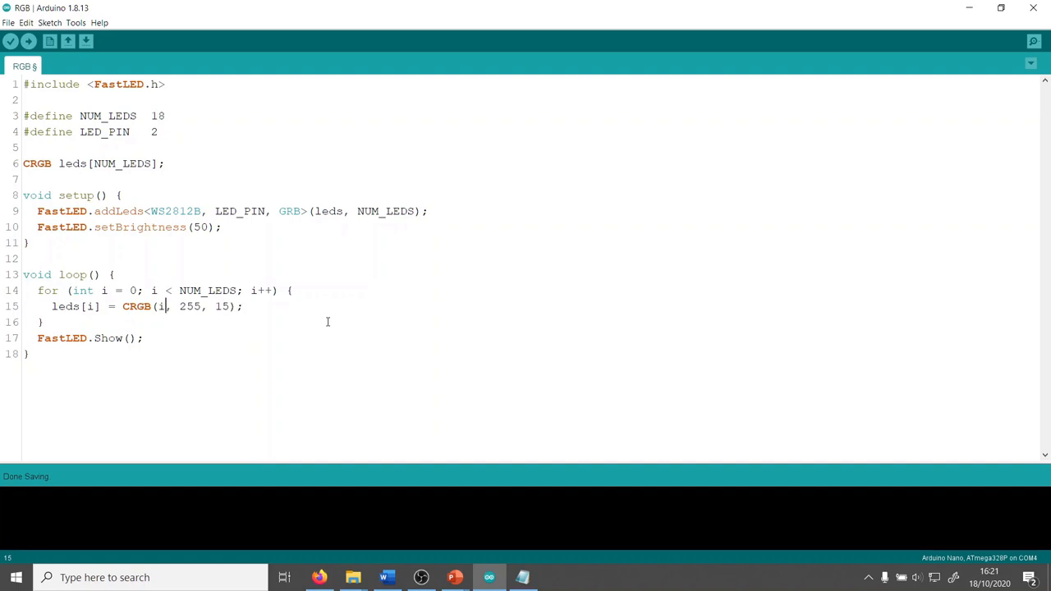
{"action": "type", "text": "* 20"}
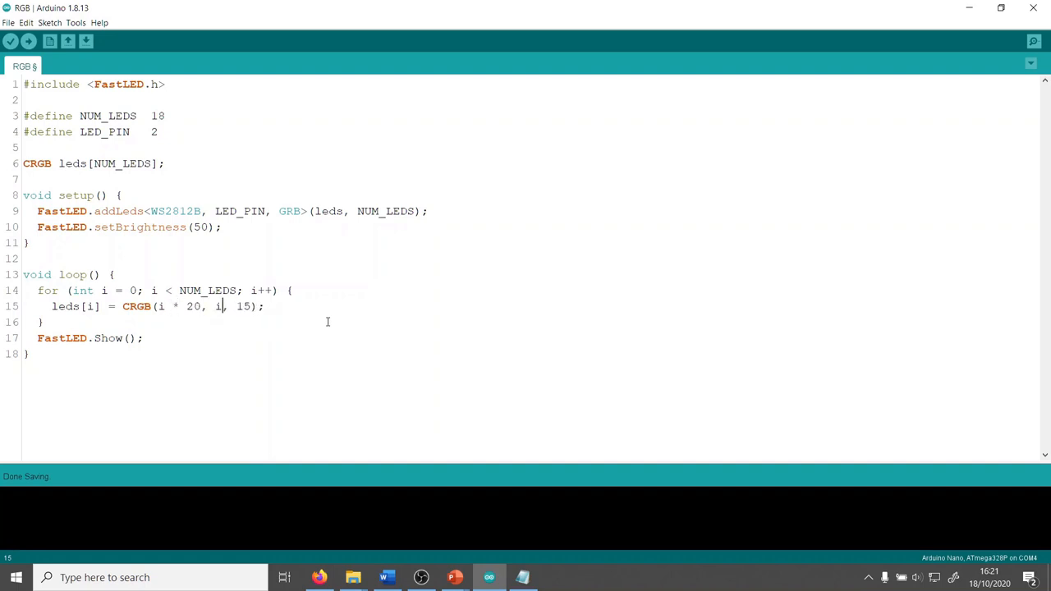
{"action": "type", "text": "* 10"}
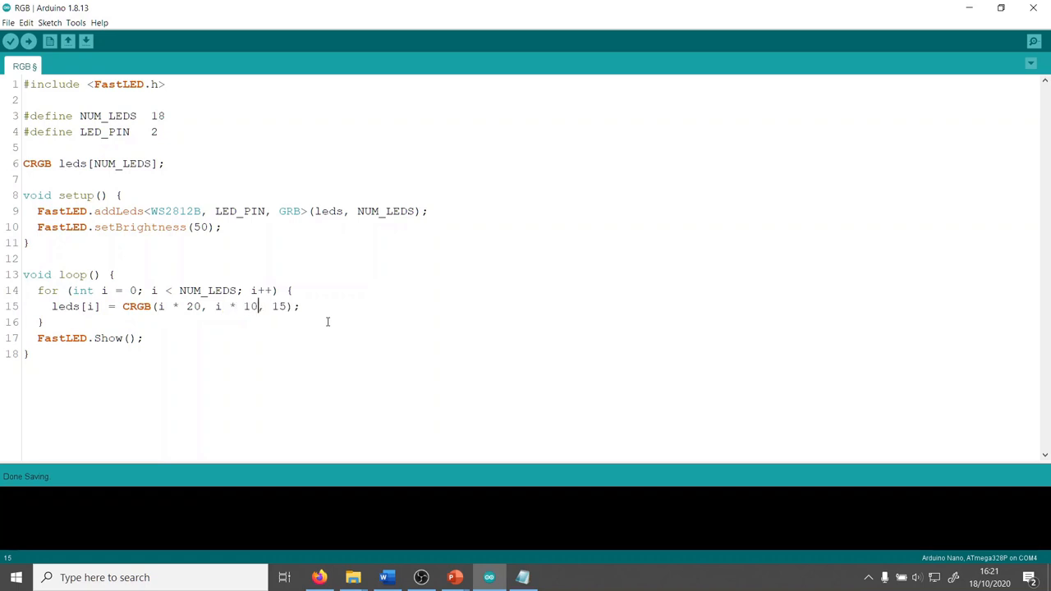
{"action": "type", "text": ", i * 30"}
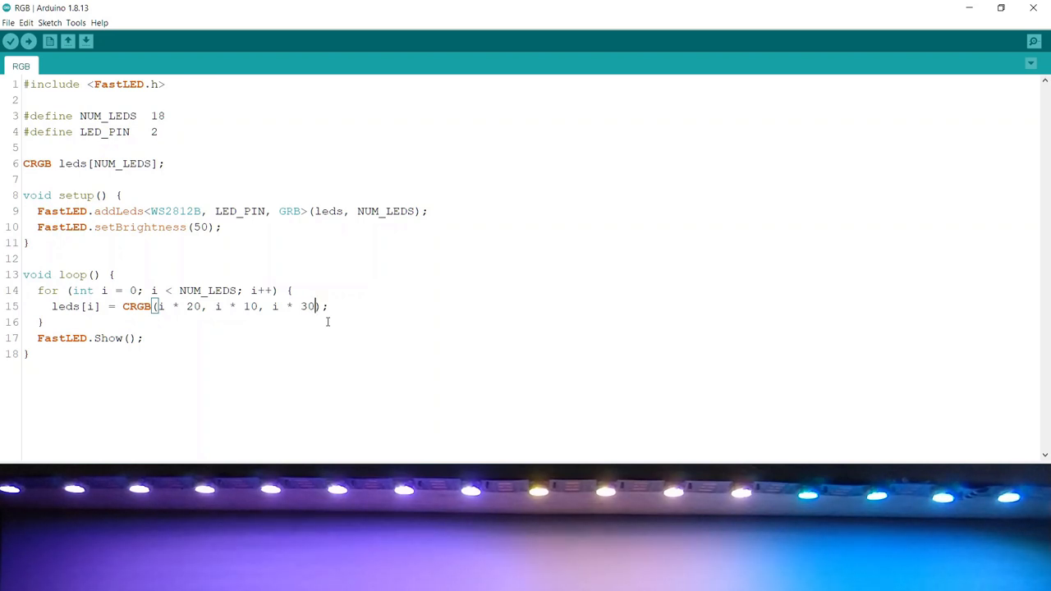
{"action": "key", "text": "ctrl+s"}
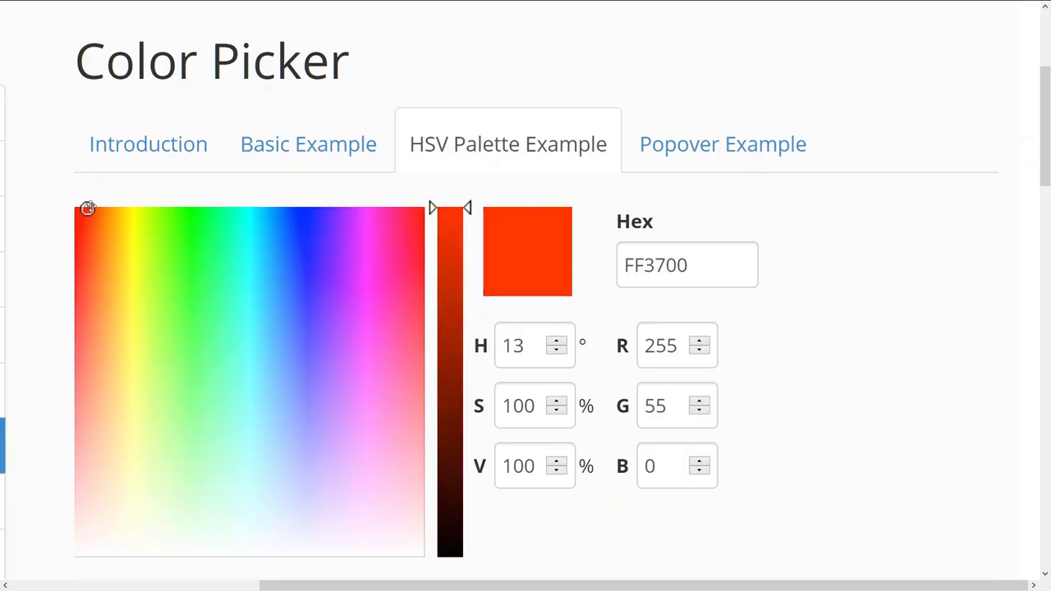
Sweep the hue from orange-red through yellow, green and sky blue to violet 6200FF.
{"action": "left_click_drag", "start_coordinate": [88, 207], "coordinate": [129, 207]}
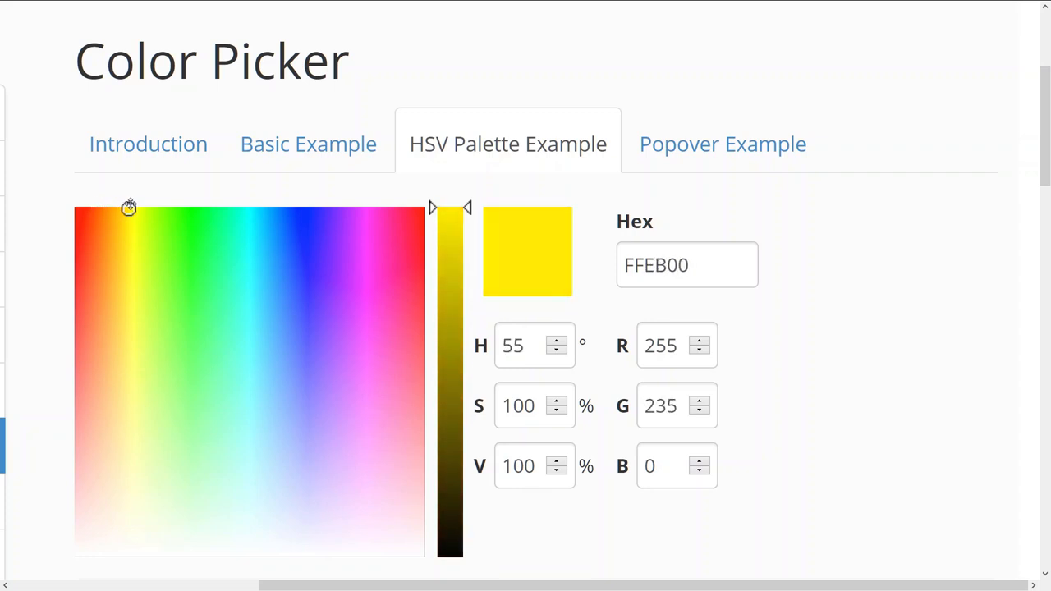
{"action": "left_click_drag", "start_coordinate": [129, 207], "coordinate": [163, 205]}
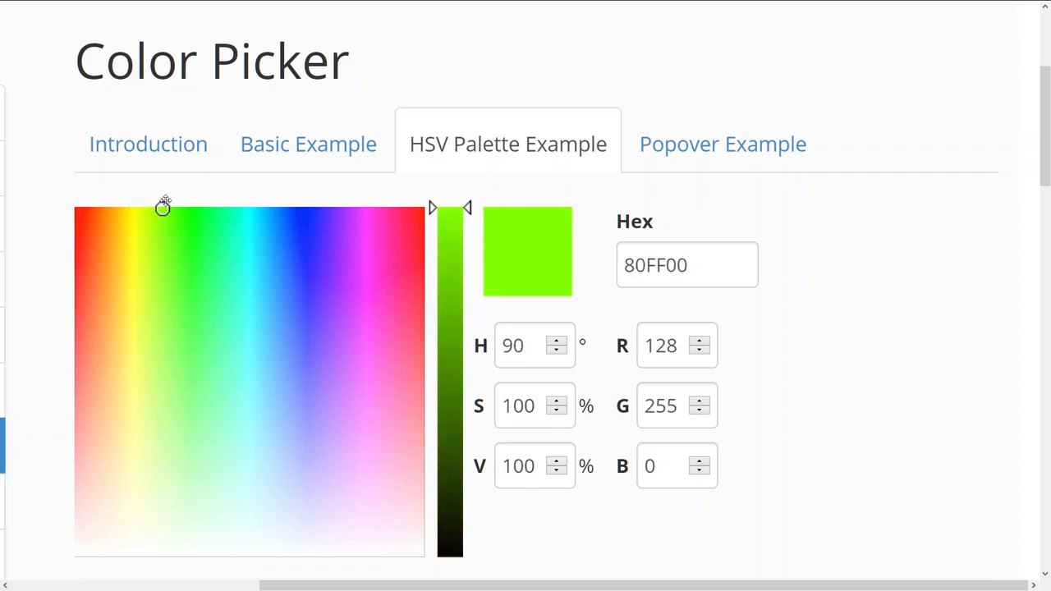
{"action": "left_click_drag", "start_coordinate": [163, 205], "coordinate": [208, 208]}
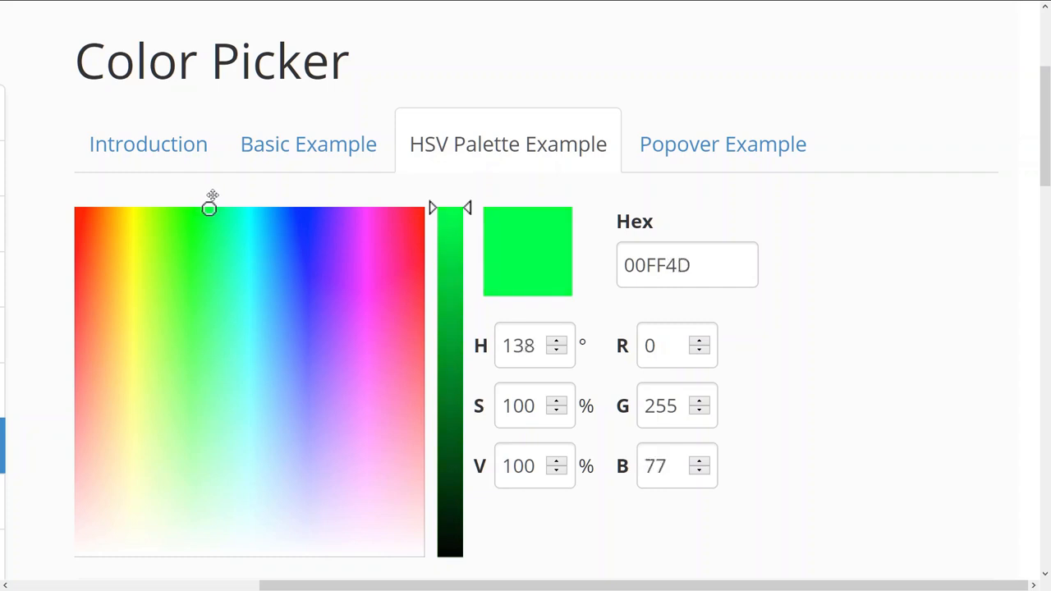
{"action": "left_click_drag", "start_coordinate": [210, 208], "coordinate": [264, 209]}
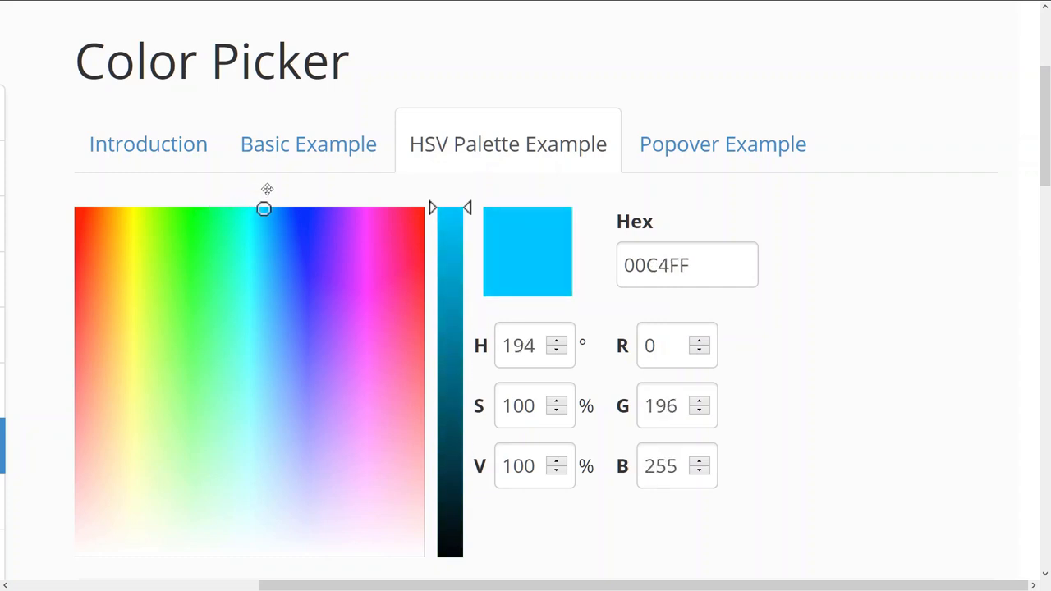
{"action": "left_click_drag", "start_coordinate": [264, 208], "coordinate": [331, 208]}
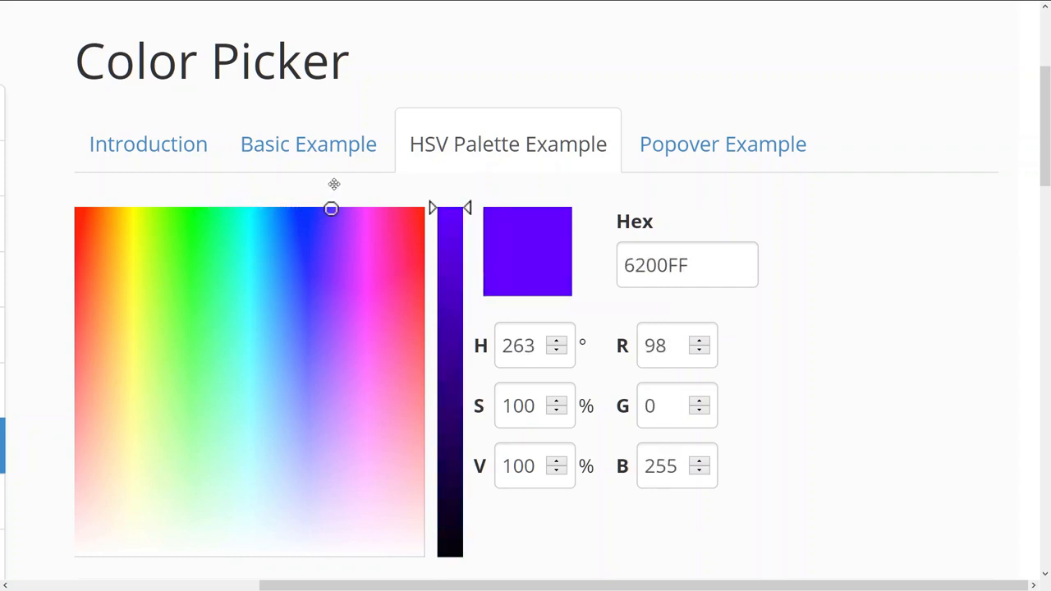
{"action": "left_click", "coordinate": [340, 208]}
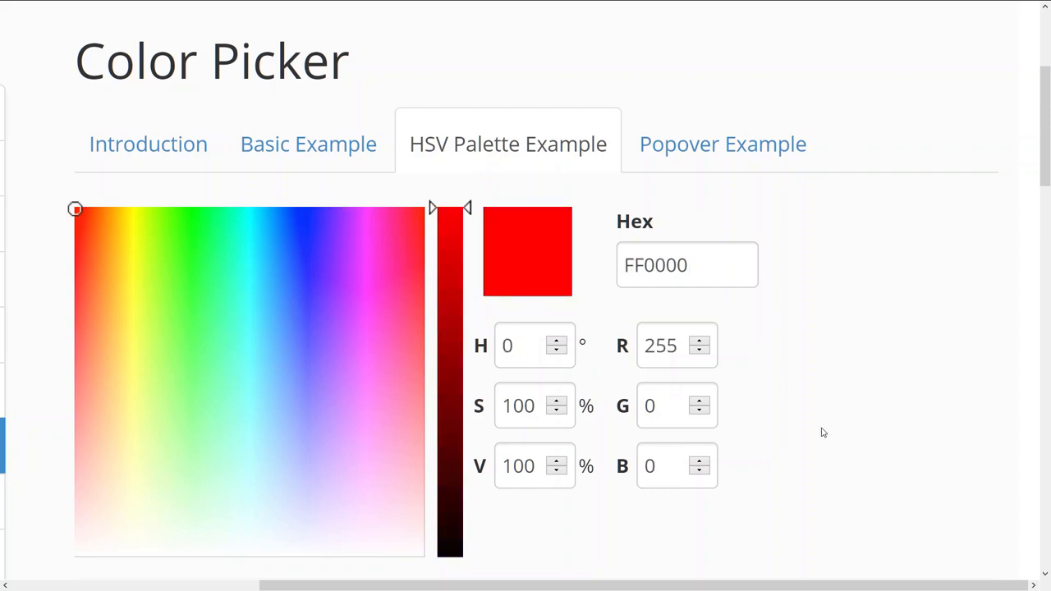
{"action": "mouse_move", "coordinate": [537, 406]}
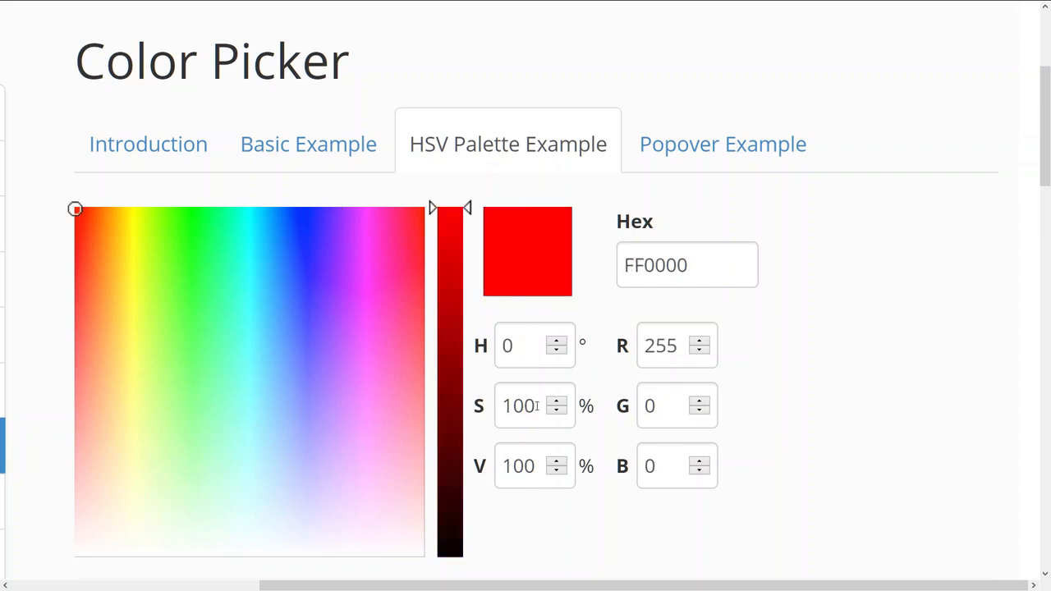
{"action": "mouse_move", "coordinate": [838, 391]}
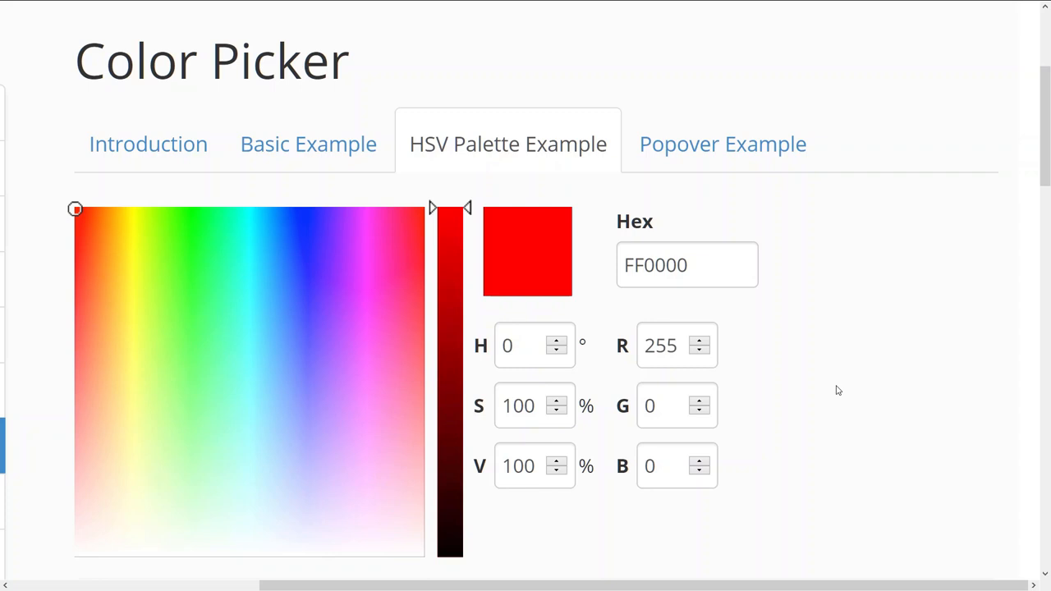
{"action": "mouse_move", "coordinate": [588, 363]}
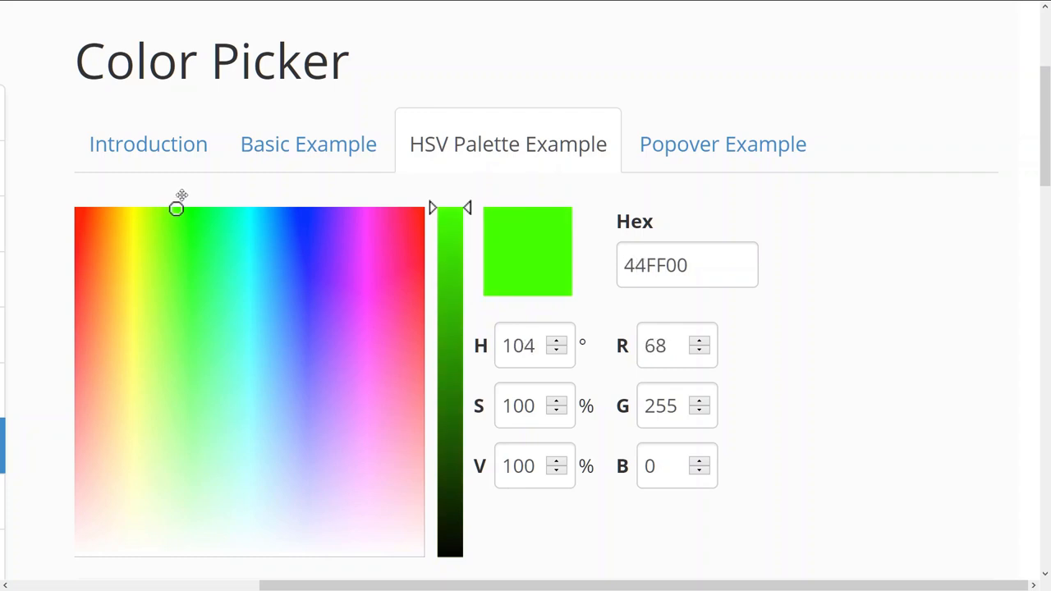
{"action": "left_click_drag", "start_coordinate": [176, 208], "coordinate": [230, 208]}
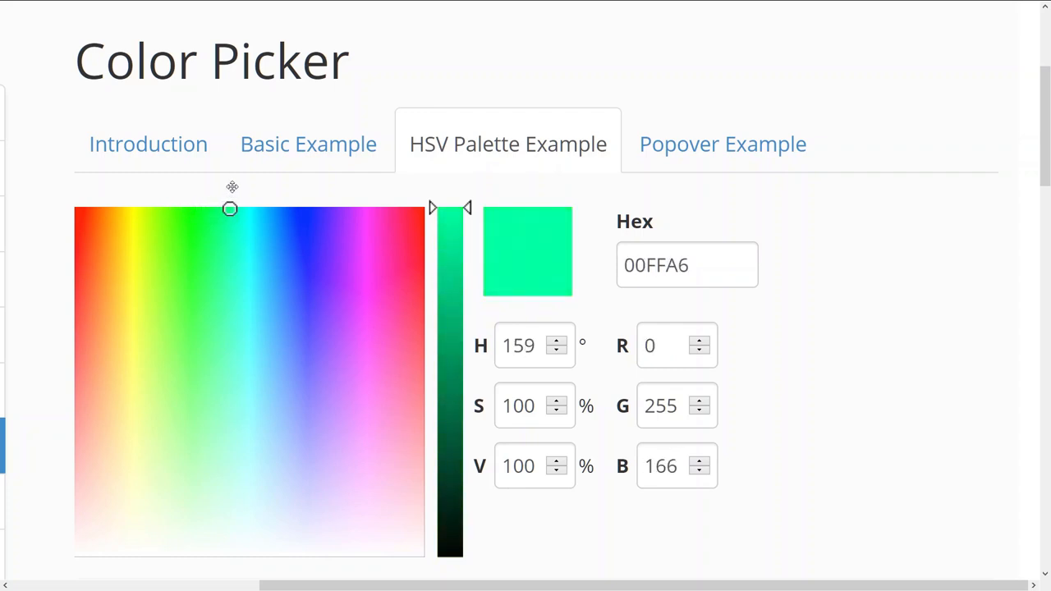
{"action": "left_click_drag", "start_coordinate": [230, 209], "coordinate": [296, 209]}
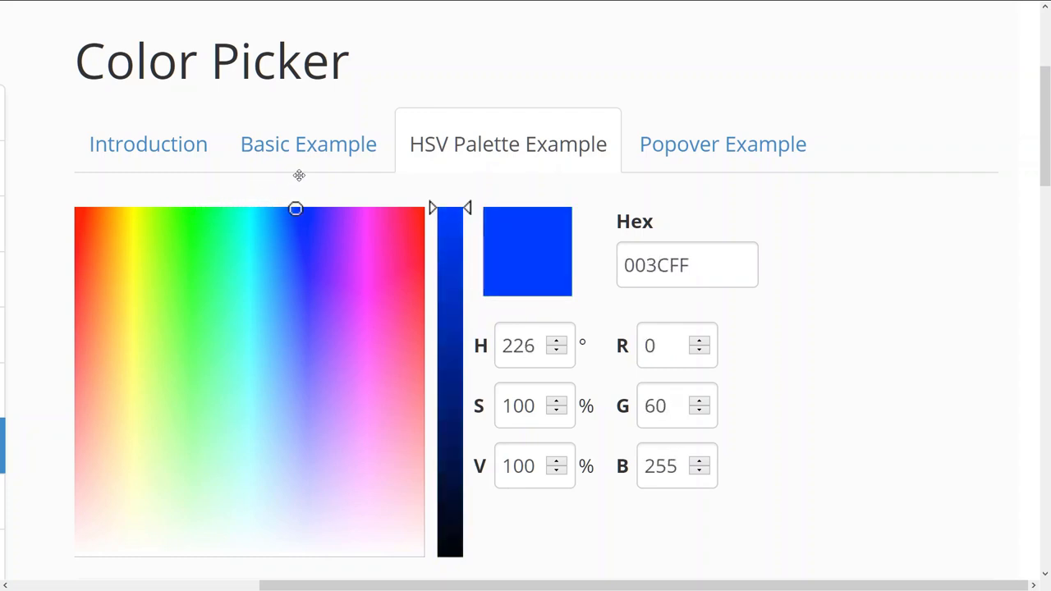
{"action": "left_click_drag", "start_coordinate": [296, 208], "coordinate": [335, 207]}
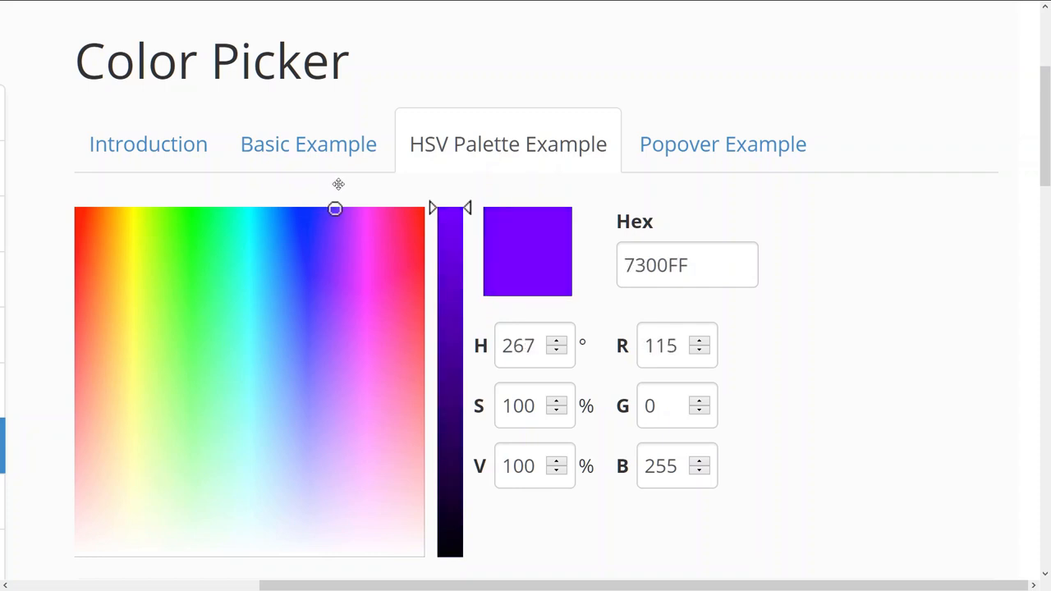
{"action": "left_click_drag", "start_coordinate": [335, 208], "coordinate": [395, 208]}
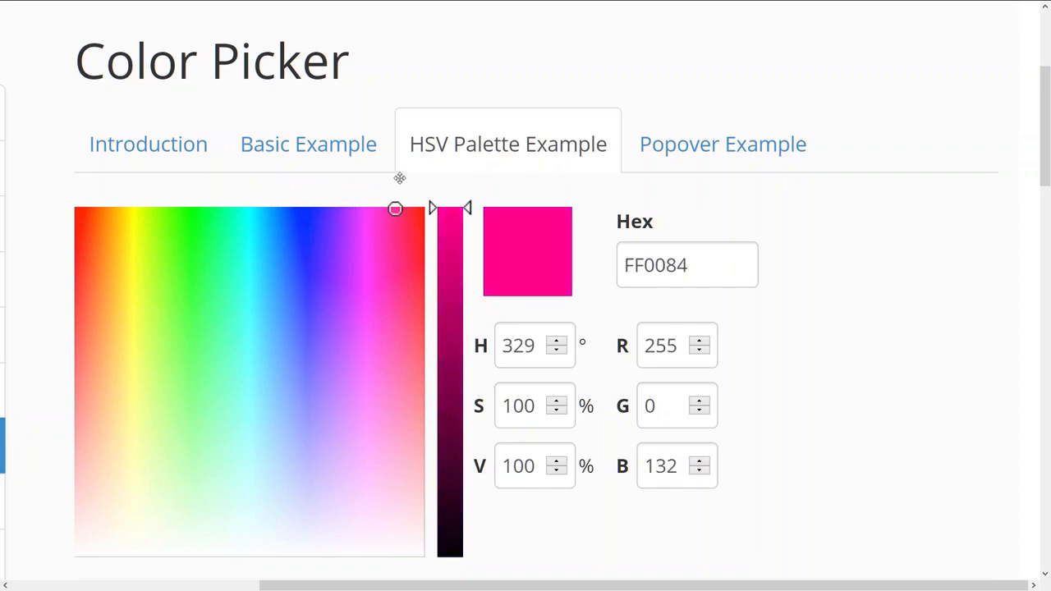
{"action": "left_click_drag", "start_coordinate": [394, 208], "coordinate": [424, 208]}
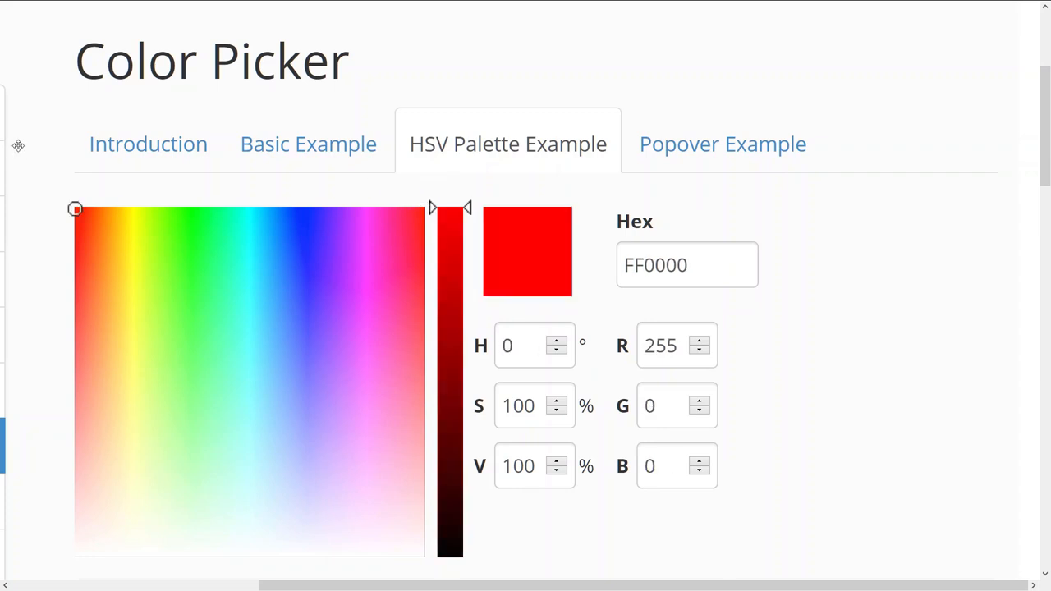
{"action": "mouse_move", "coordinate": [62, 166]}
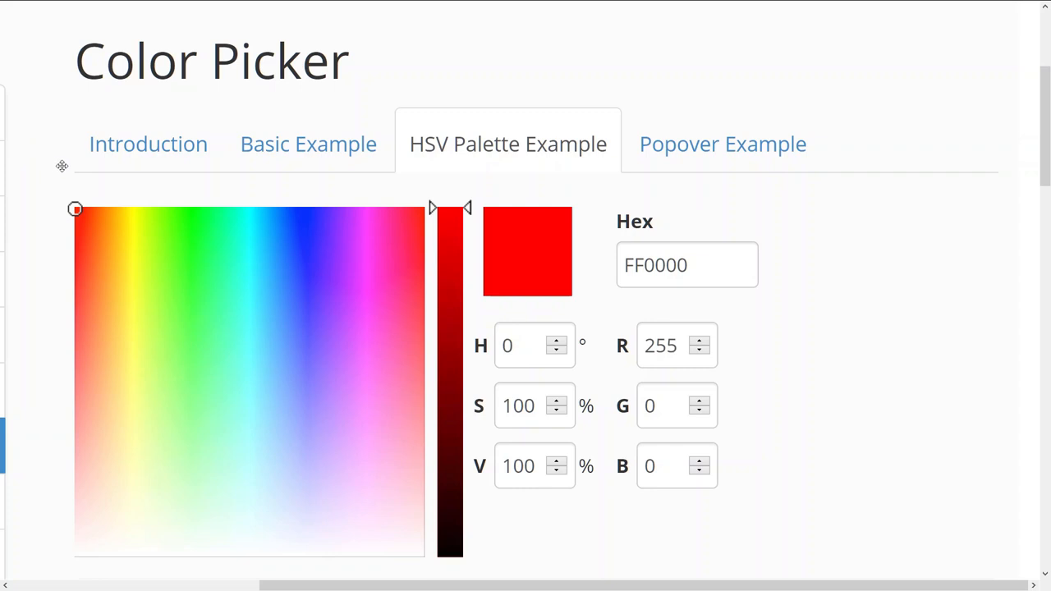
{"action": "left_click_drag", "start_coordinate": [75, 209], "coordinate": [117, 209]}
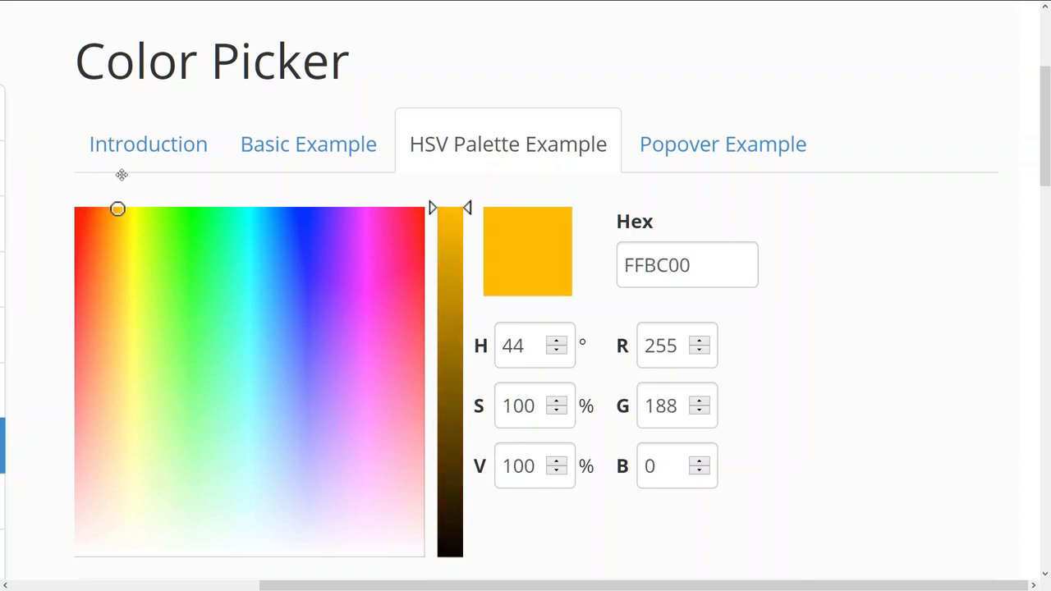
{"action": "left_click_drag", "start_coordinate": [117, 209], "coordinate": [178, 209]}
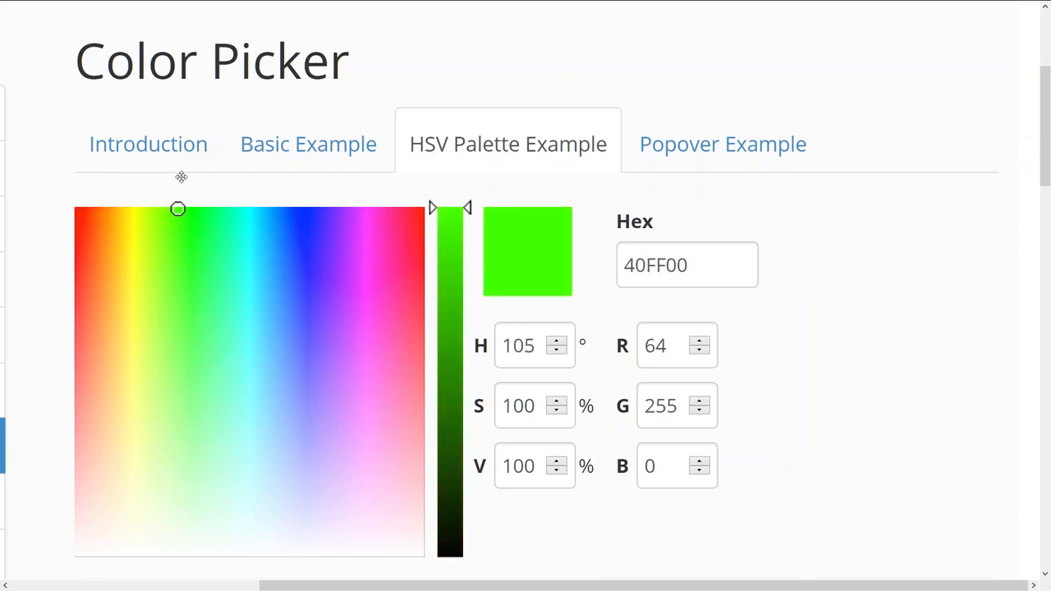
{"action": "left_click_drag", "start_coordinate": [178, 209], "coordinate": [220, 208]}
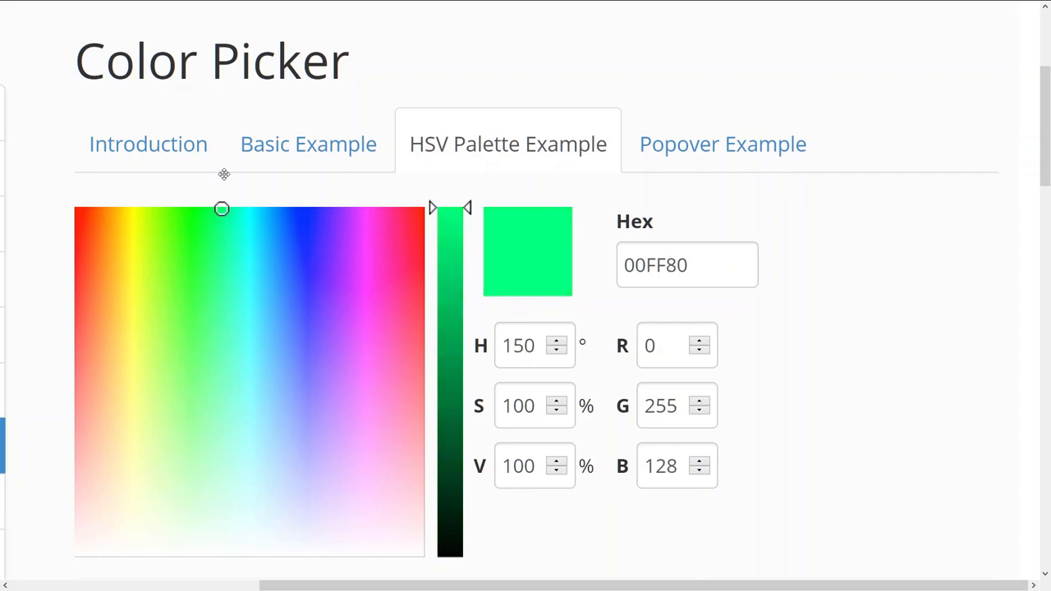
{"action": "left_click_drag", "start_coordinate": [222, 209], "coordinate": [213, 207]}
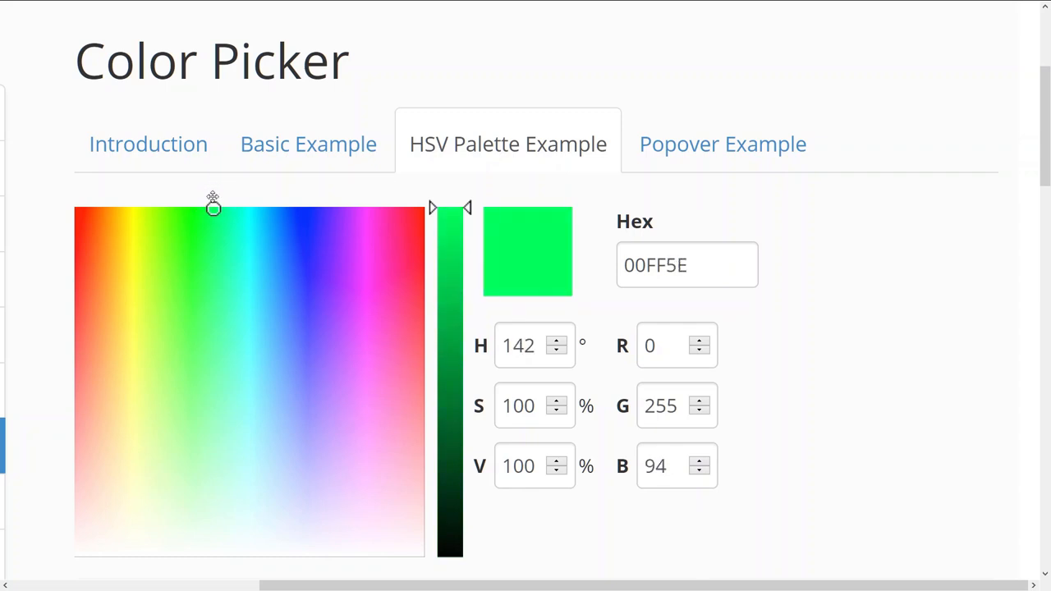
{"action": "left_click", "coordinate": [197, 319]}
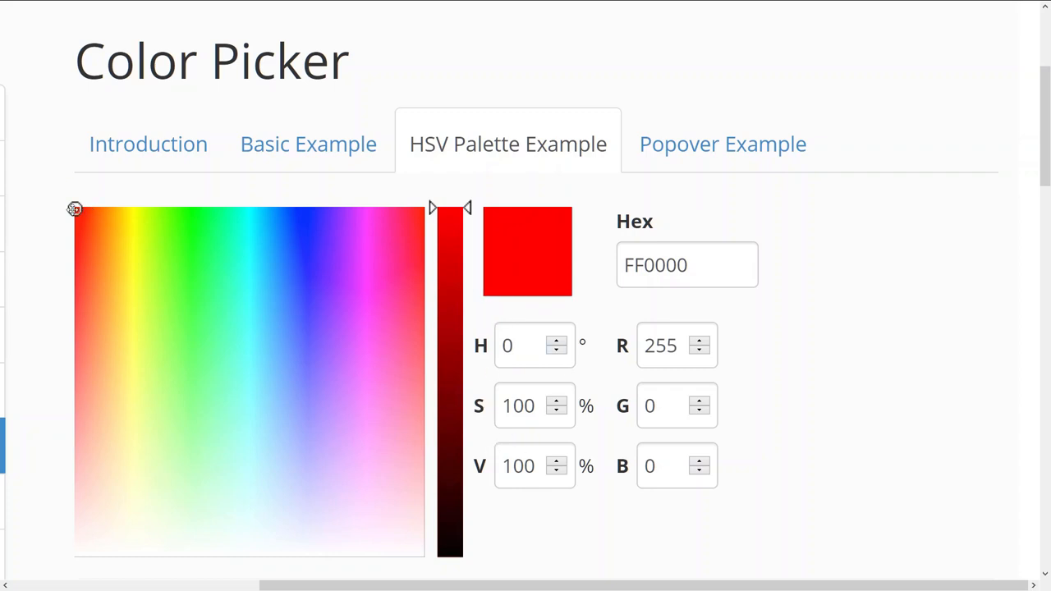
Desaturate the red toward white, then pick a saturated yellow.
{"action": "left_click_drag", "start_coordinate": [74, 209], "coordinate": [72, 228]}
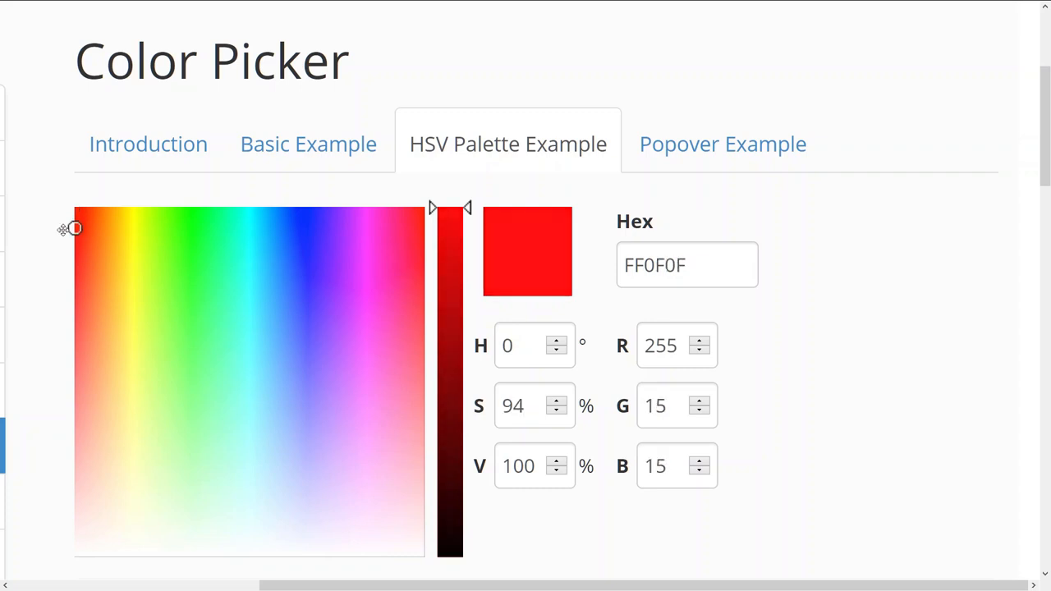
{"action": "left_click_drag", "start_coordinate": [75, 228], "coordinate": [75, 293]}
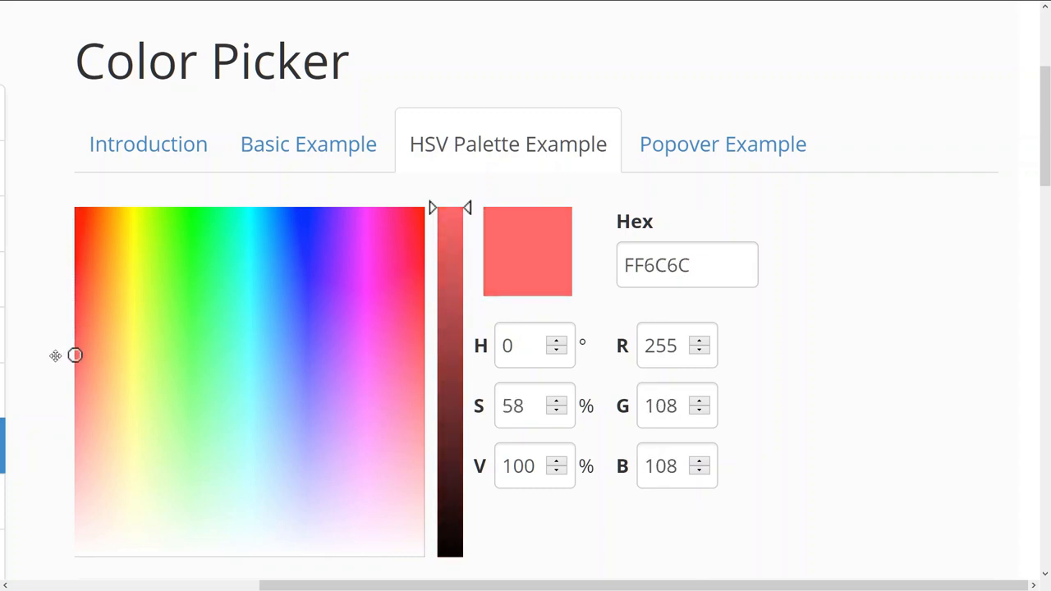
{"action": "left_click_drag", "start_coordinate": [74, 355], "coordinate": [75, 557]}
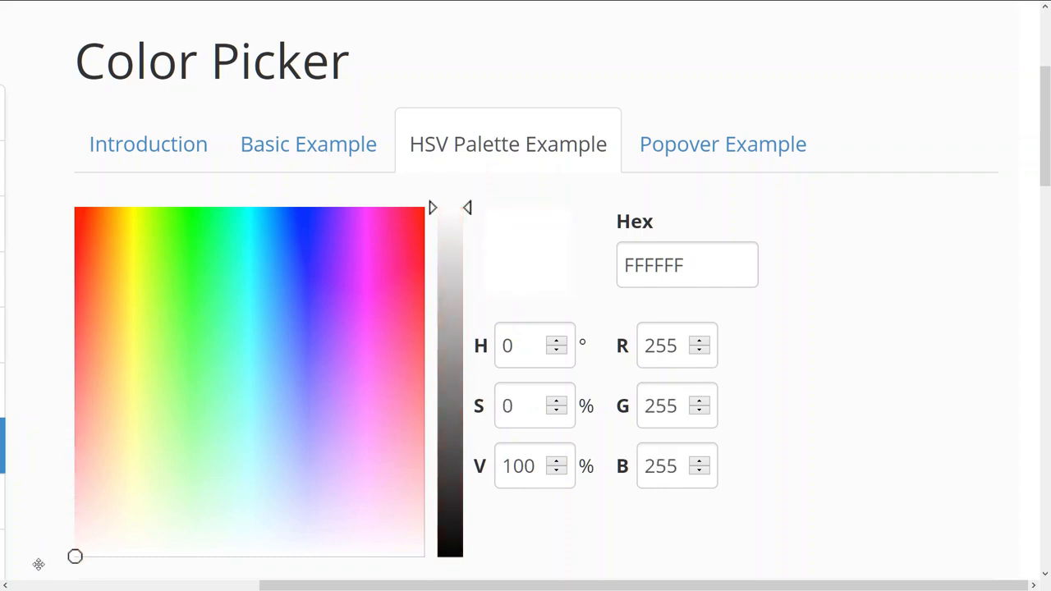
{"action": "left_click", "coordinate": [133, 290]}
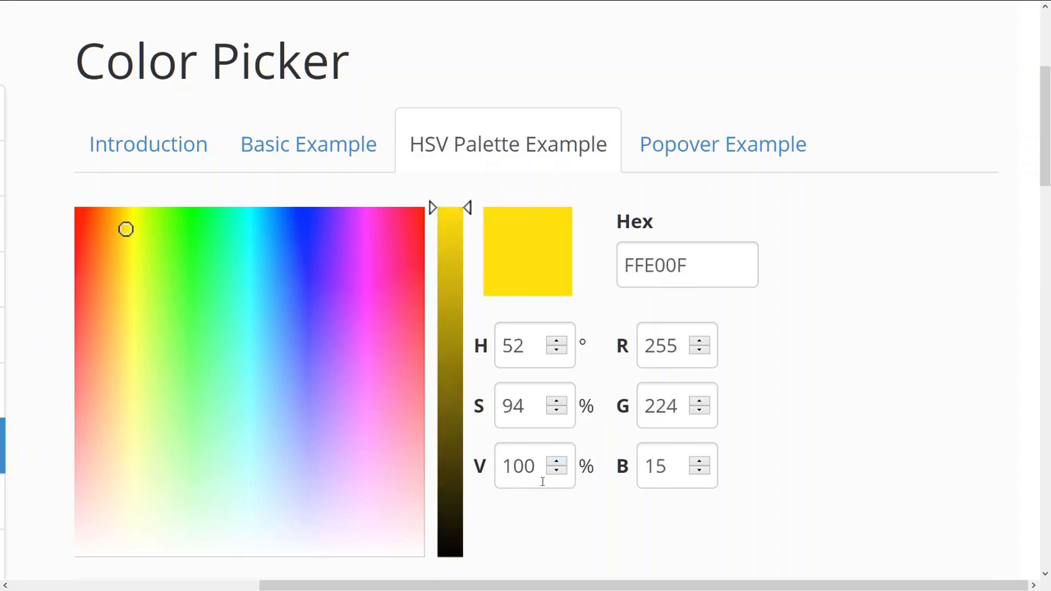
{"action": "mouse_move", "coordinate": [570, 441]}
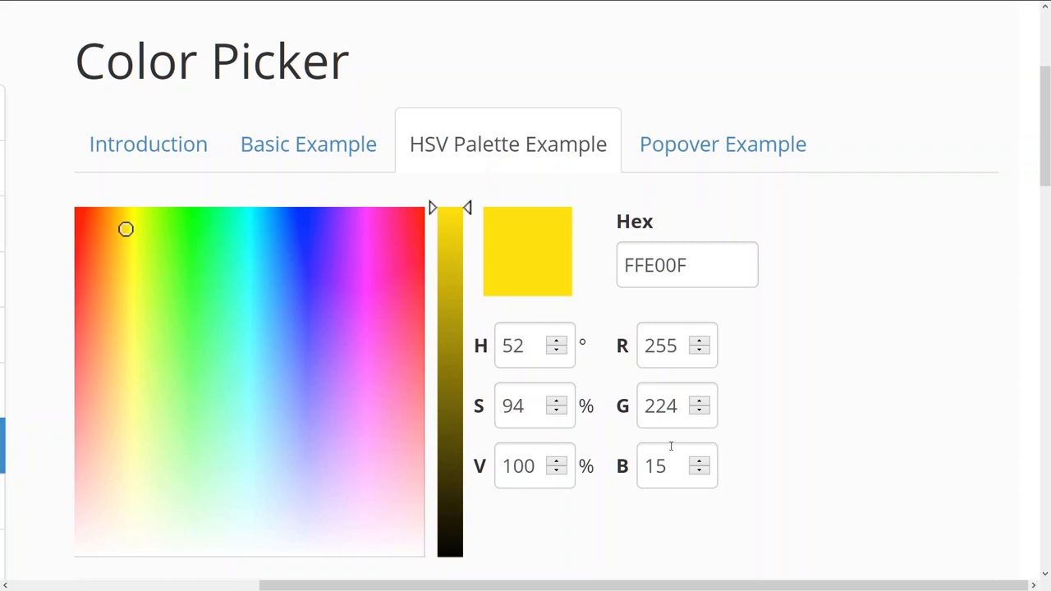
{"action": "mouse_move", "coordinate": [468, 216]}
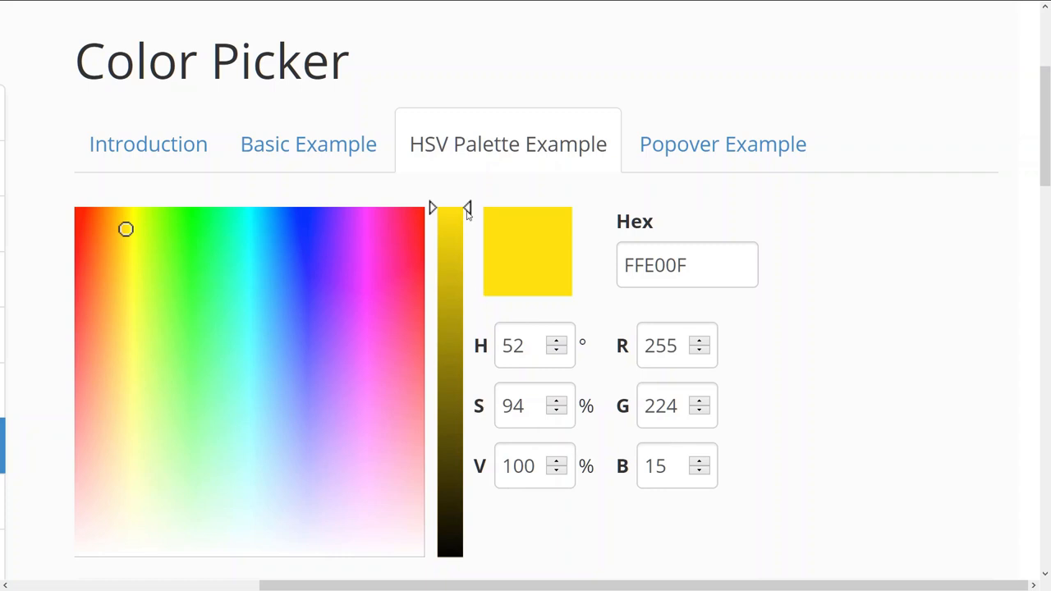
Adjust the yellow's value down and back up to about 80%, giving CDB30C.
{"action": "left_click_drag", "start_coordinate": [467, 207], "coordinate": [468, 294]}
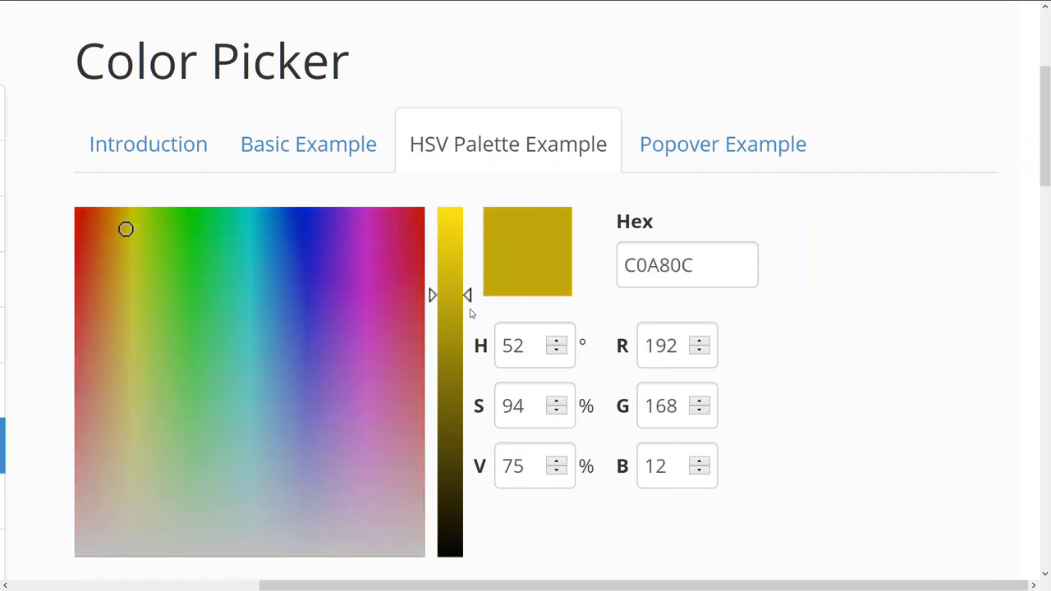
{"action": "left_click_drag", "start_coordinate": [467, 294], "coordinate": [467, 552]}
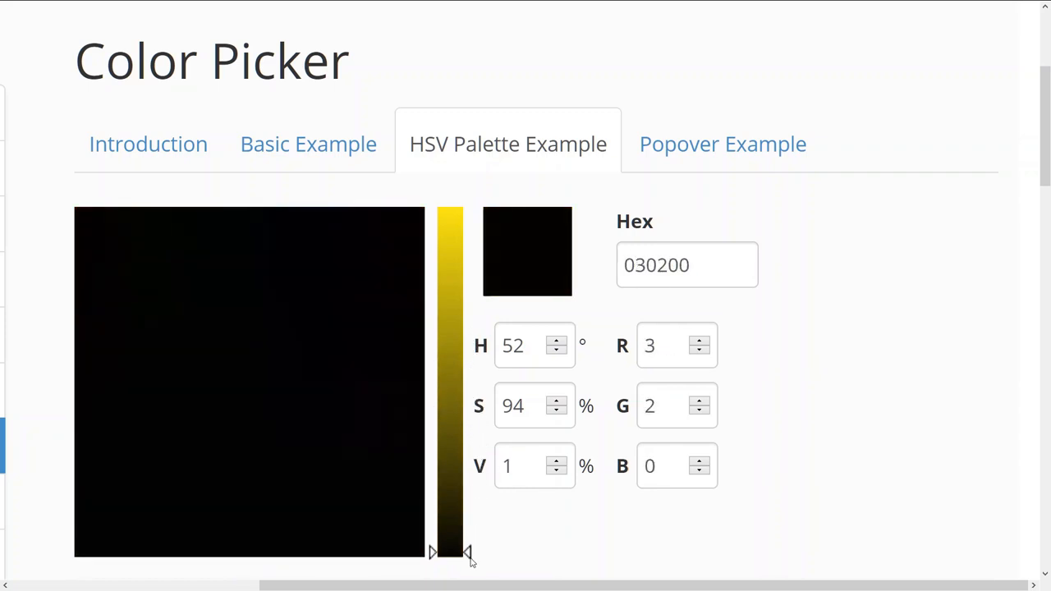
{"action": "left_click_drag", "start_coordinate": [466, 553], "coordinate": [465, 276]}
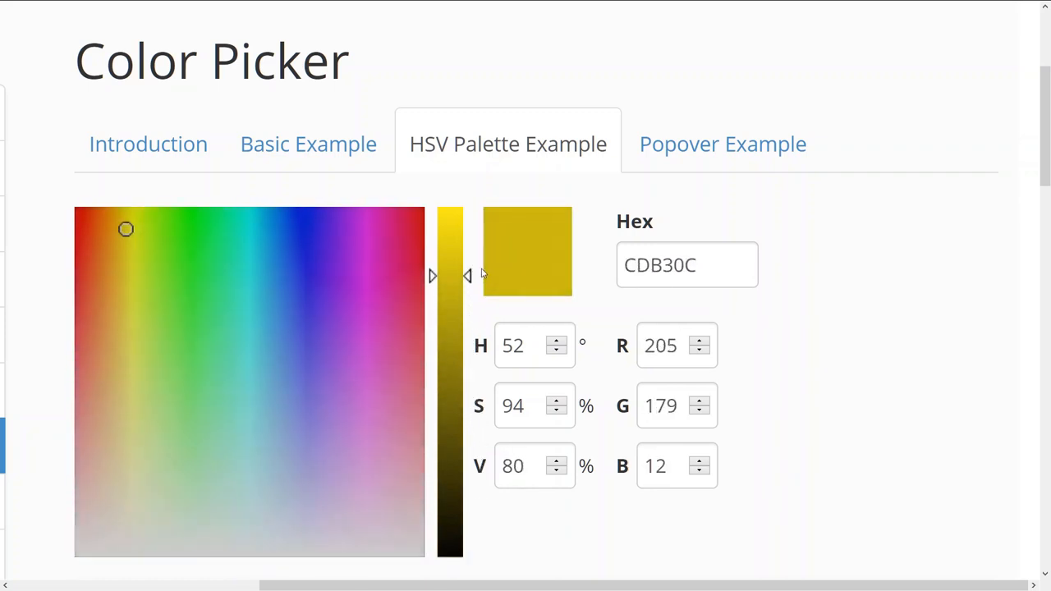
{"action": "left_click_drag", "start_coordinate": [450, 276], "coordinate": [450, 207]}
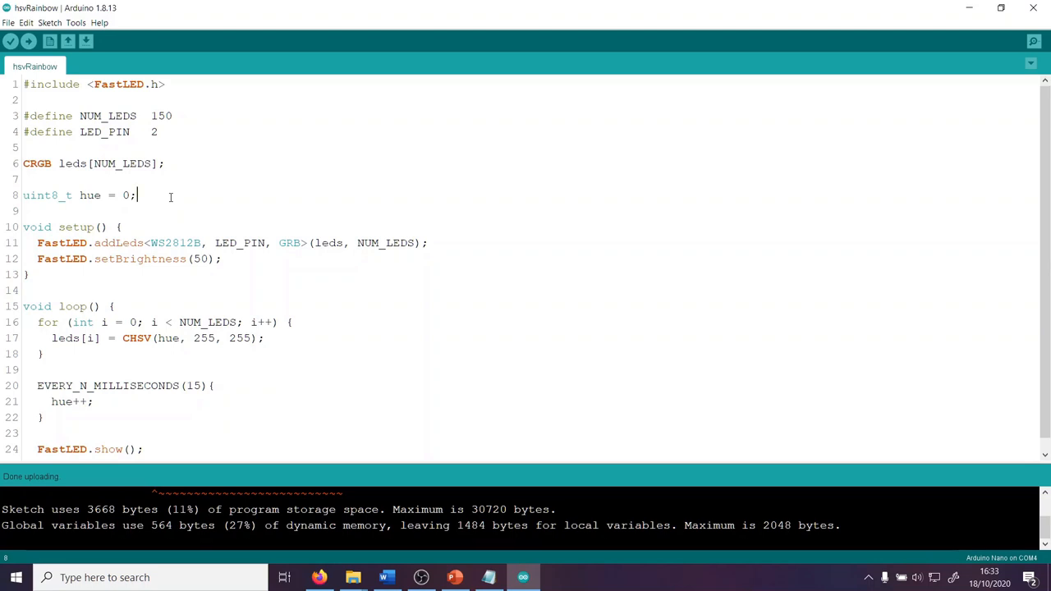
{"action": "mouse_move", "coordinate": [147, 195]}
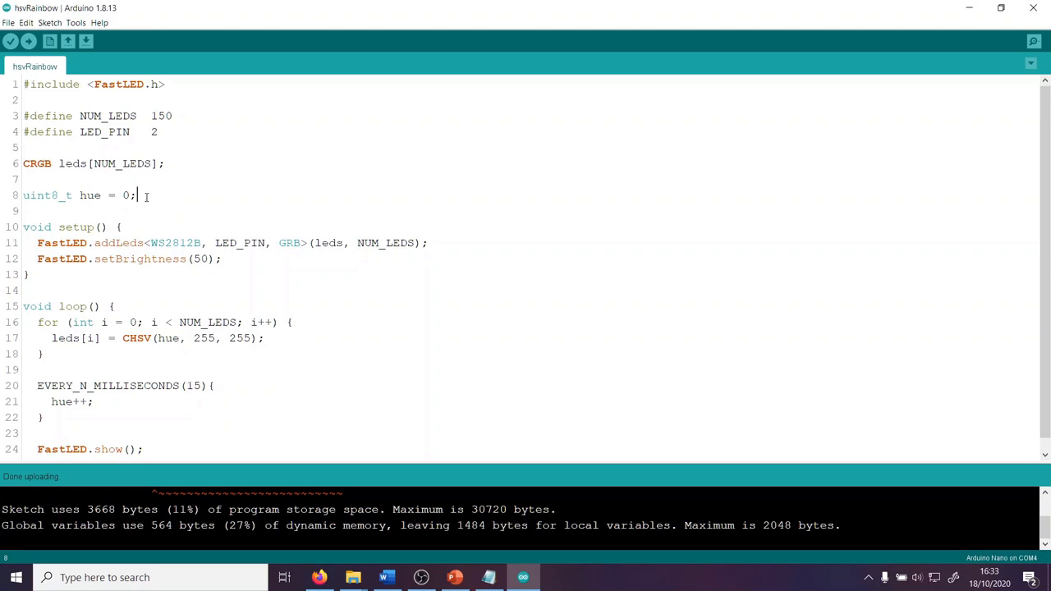
{"action": "triple_click", "coordinate": [78, 196]}
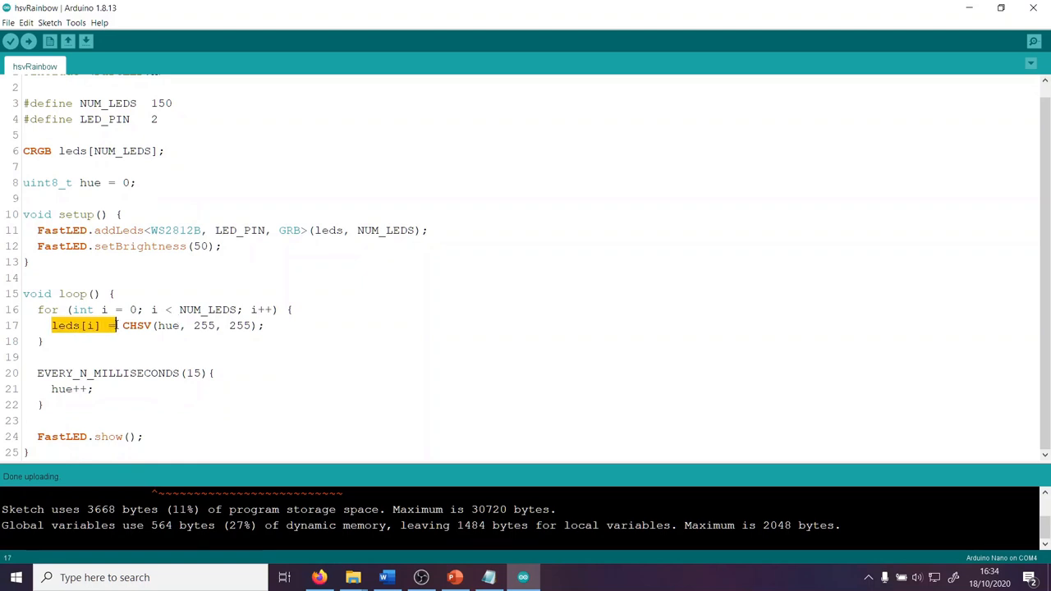
{"action": "left_click", "coordinate": [214, 326]}
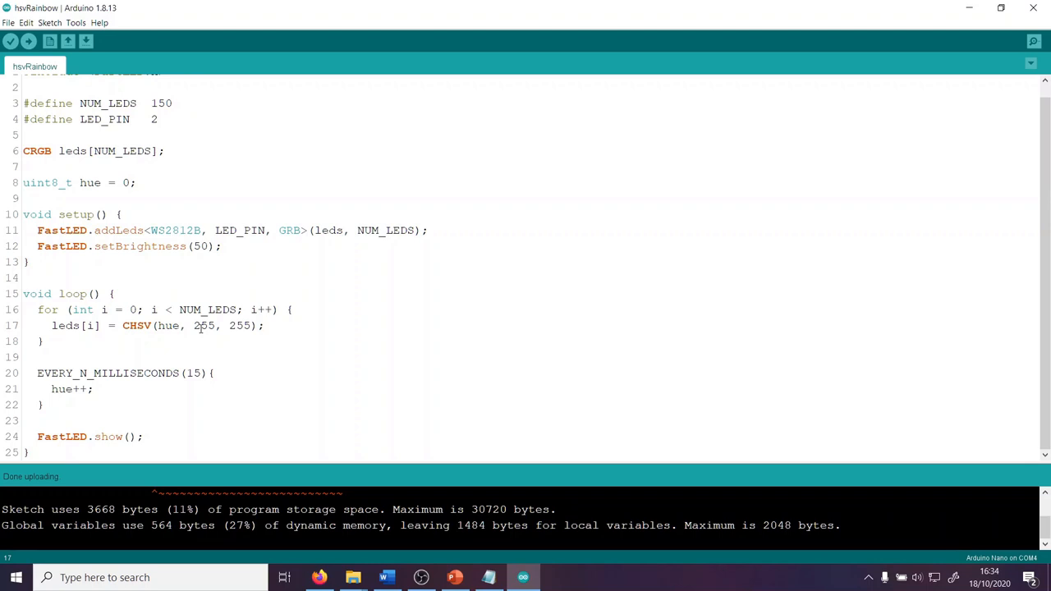
{"action": "double_click", "coordinate": [168, 325]}
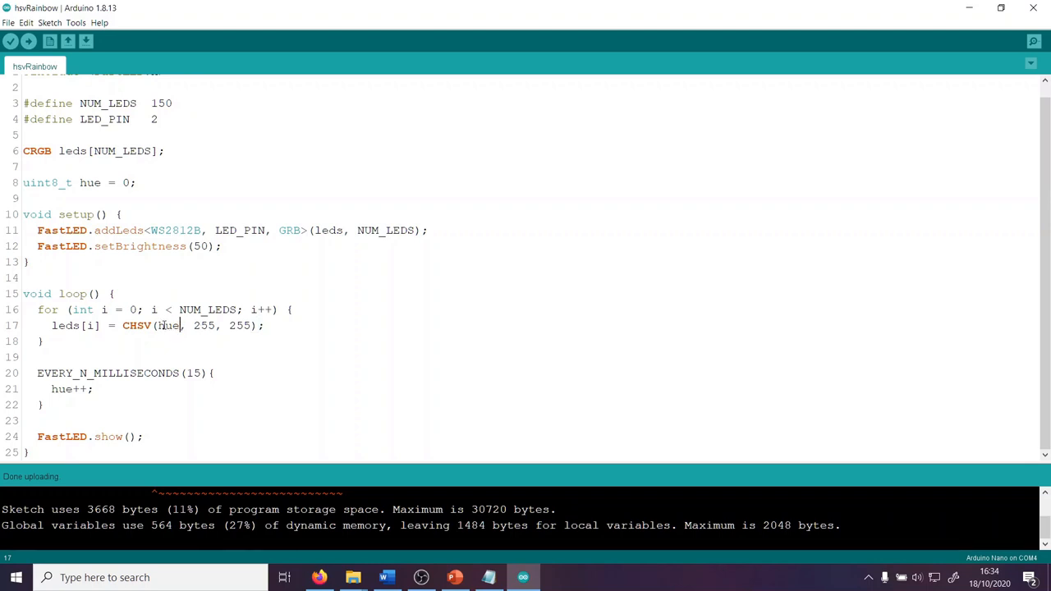
{"action": "double_click", "coordinate": [201, 326]}
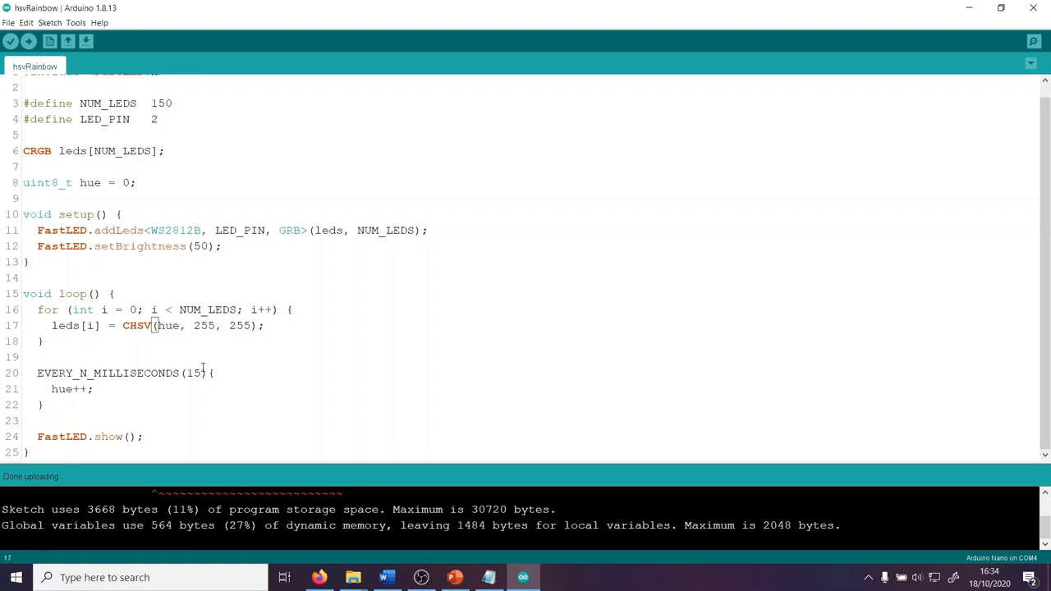
{"action": "left_click", "coordinate": [94, 389]}
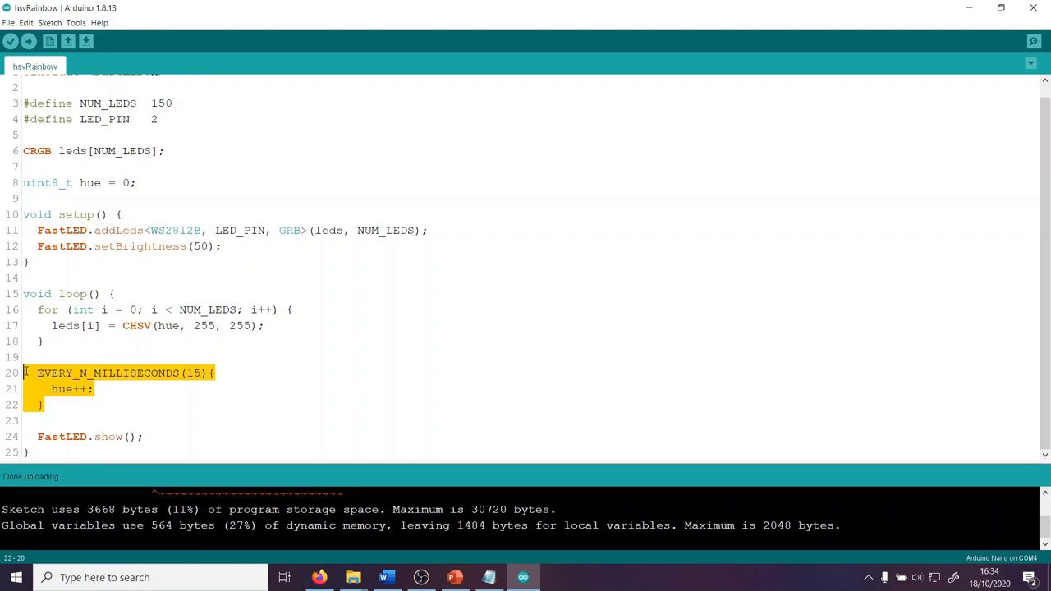
{"action": "left_click", "coordinate": [200, 357]}
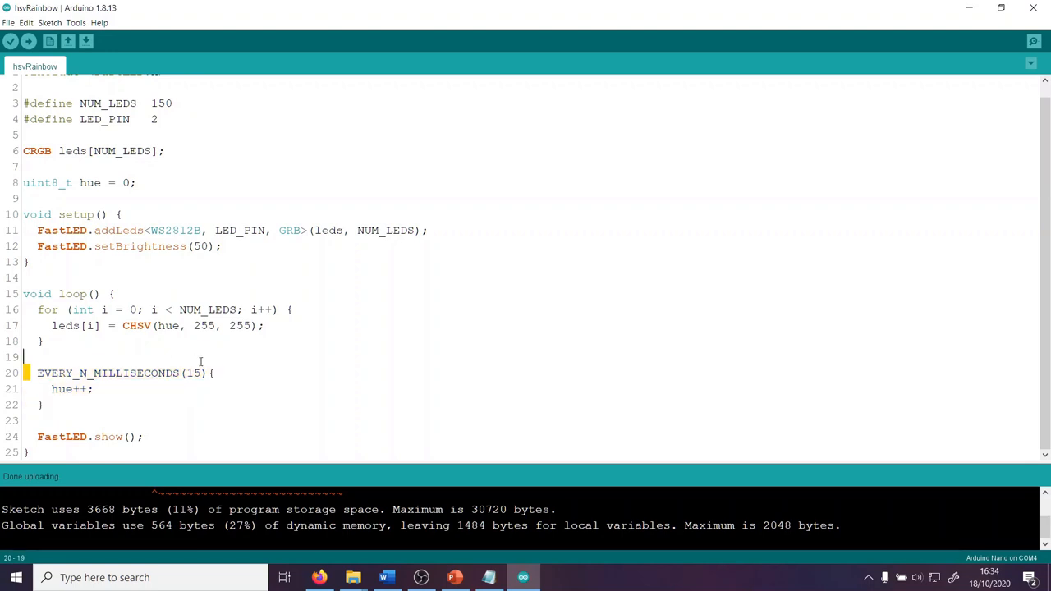
{"action": "left_click", "coordinate": [215, 373]}
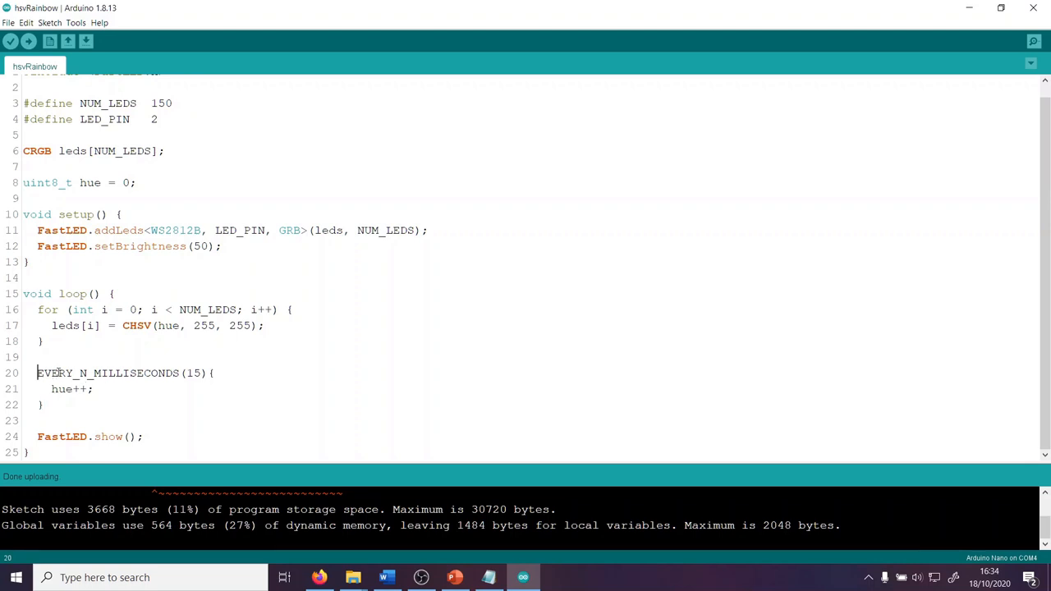
{"action": "double_click", "coordinate": [107, 373]}
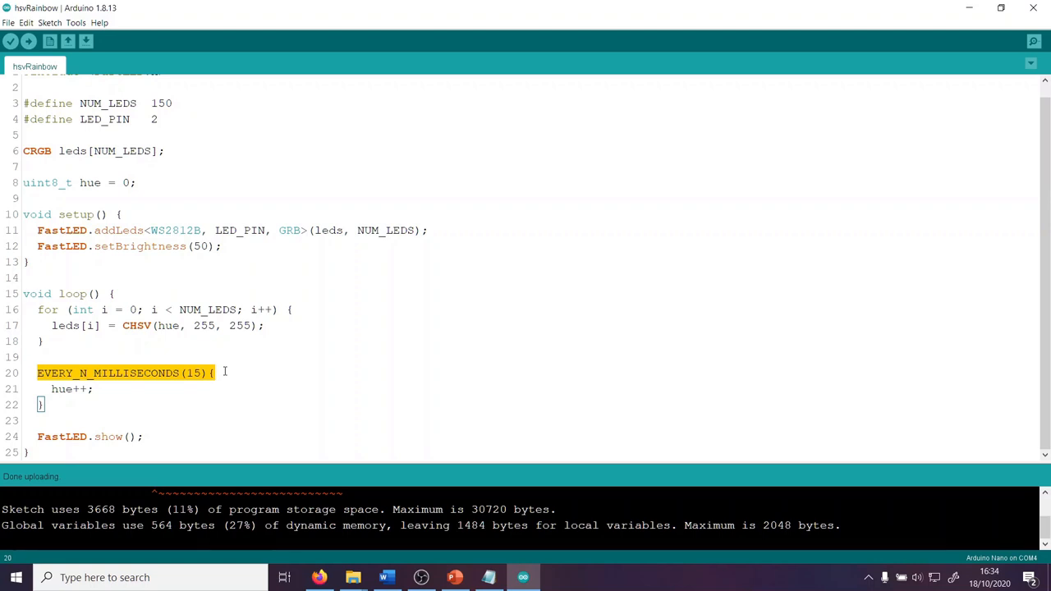
{"action": "left_click", "coordinate": [226, 373]}
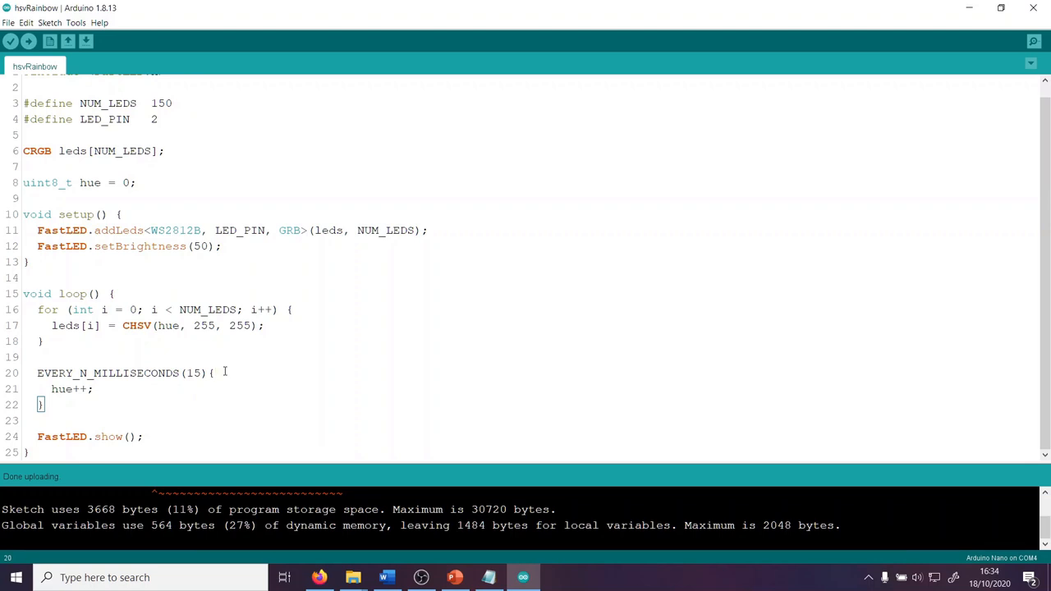
{"action": "left_click", "coordinate": [38, 373]}
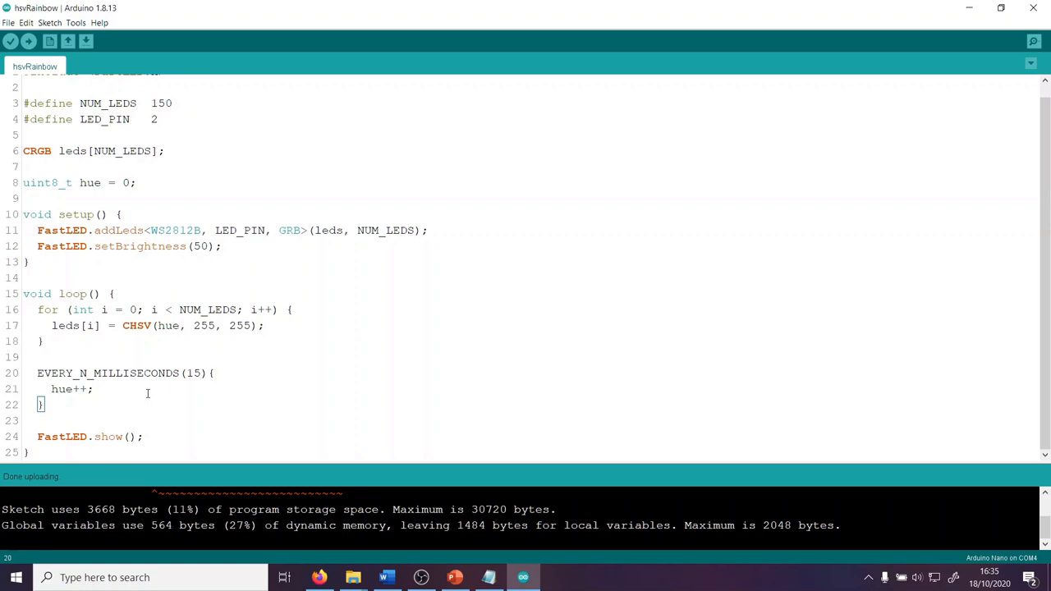
{"action": "left_click", "coordinate": [35, 373]}
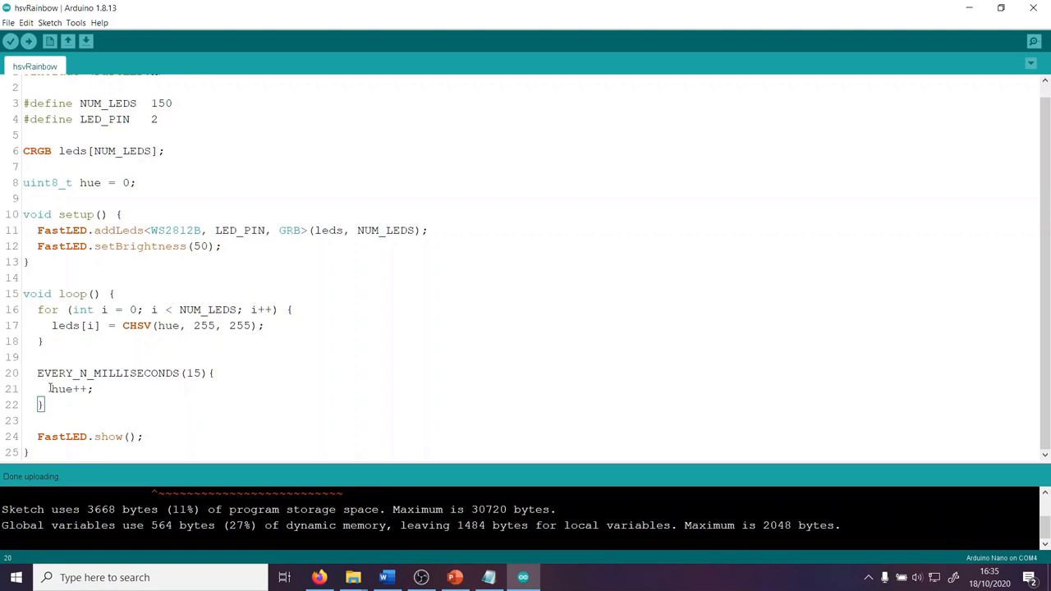
{"action": "left_click", "coordinate": [111, 392]}
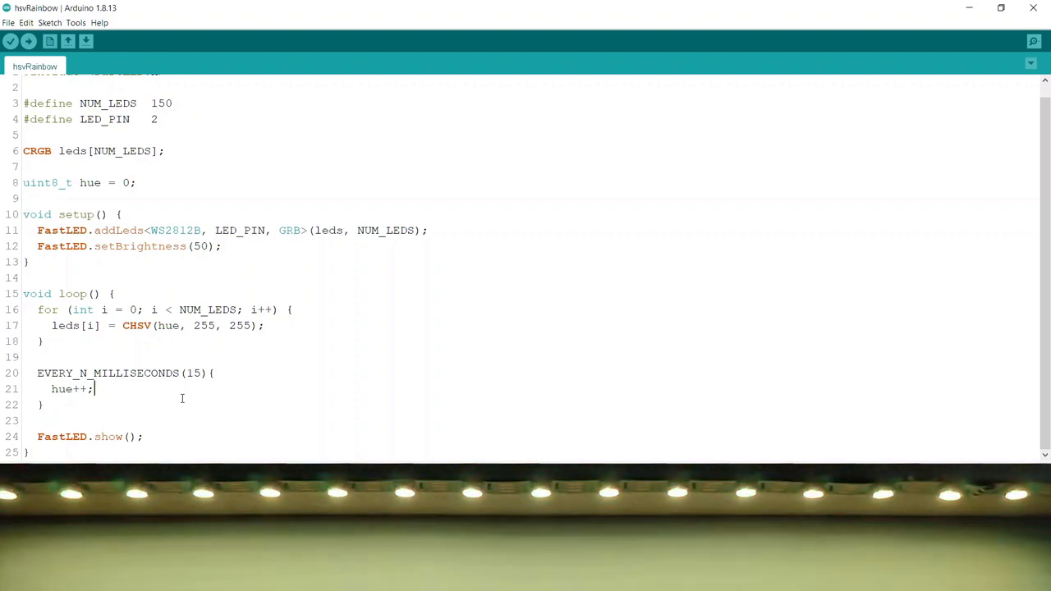
{"action": "left_click", "coordinate": [85, 41]}
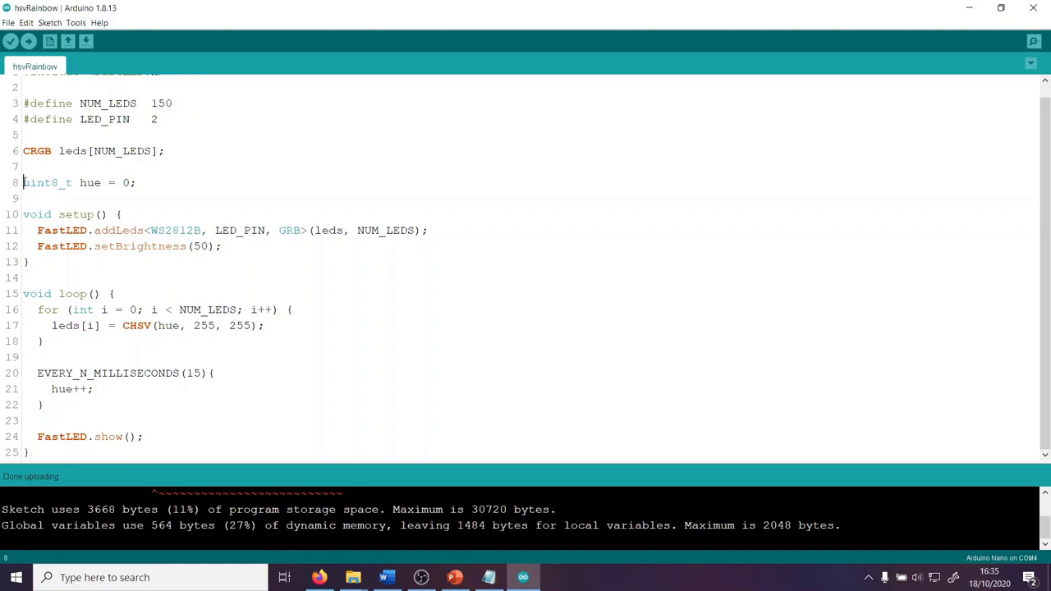
{"action": "left_click", "coordinate": [140, 182]}
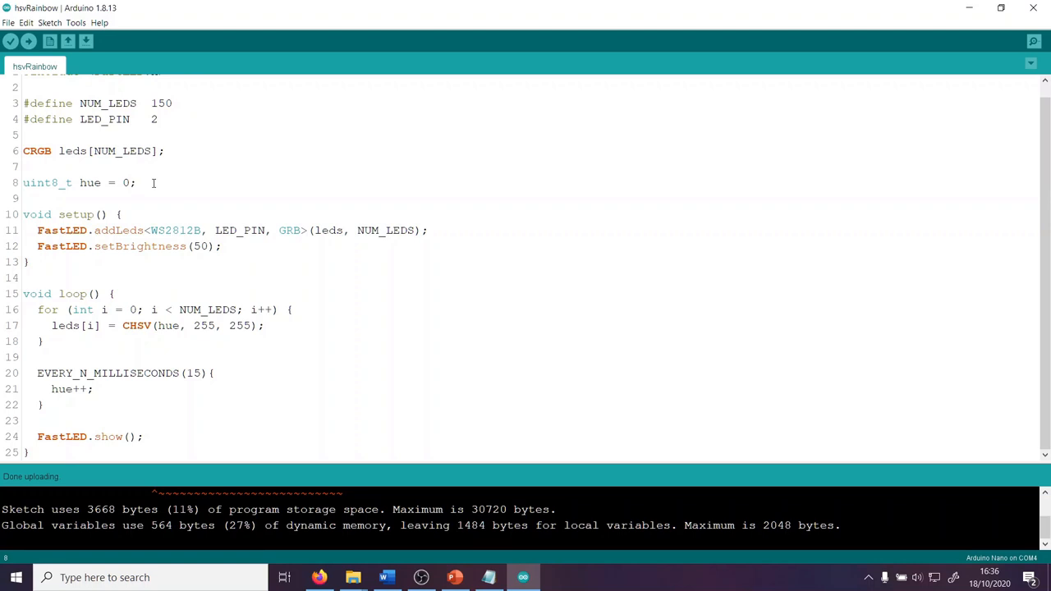
{"action": "left_click", "coordinate": [94, 389]}
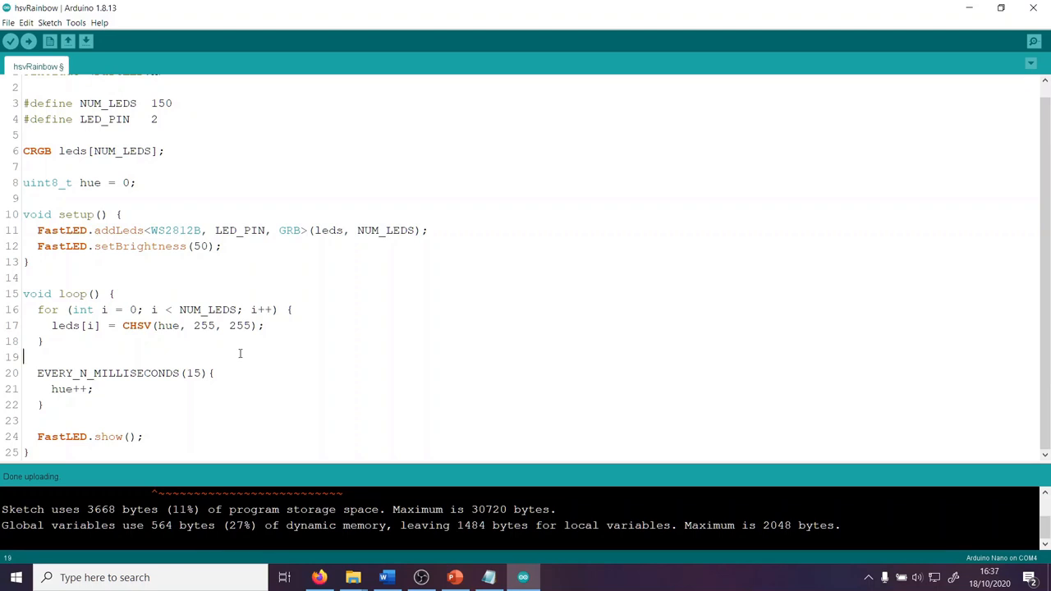
{"action": "mouse_move", "coordinate": [176, 321]}
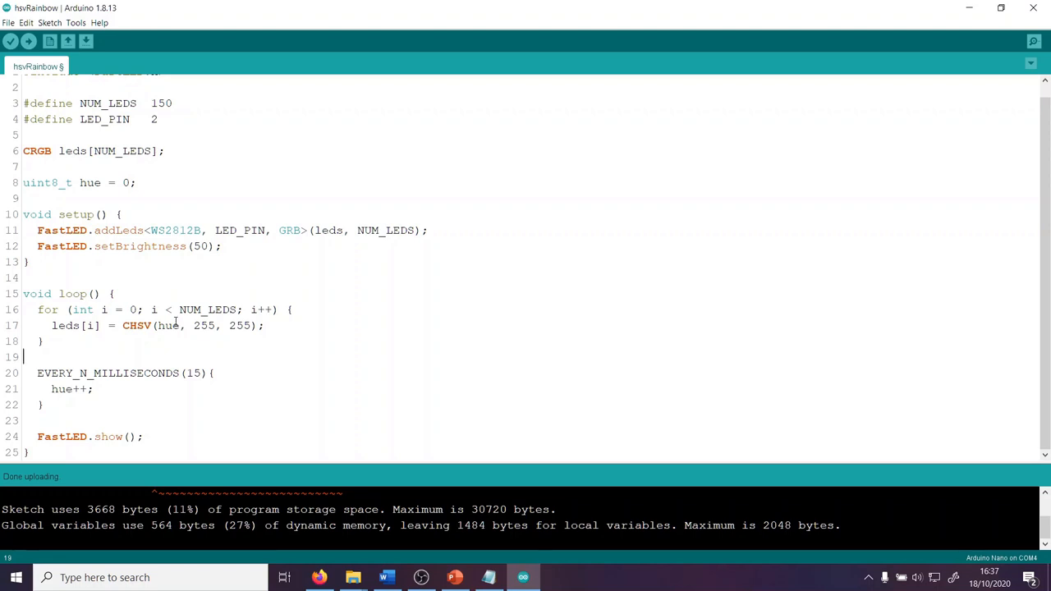
Insert '+ (i' after hue in CHSV(hue, 255, 255) on line 17.
{"action": "left_click", "coordinate": [182, 325]}
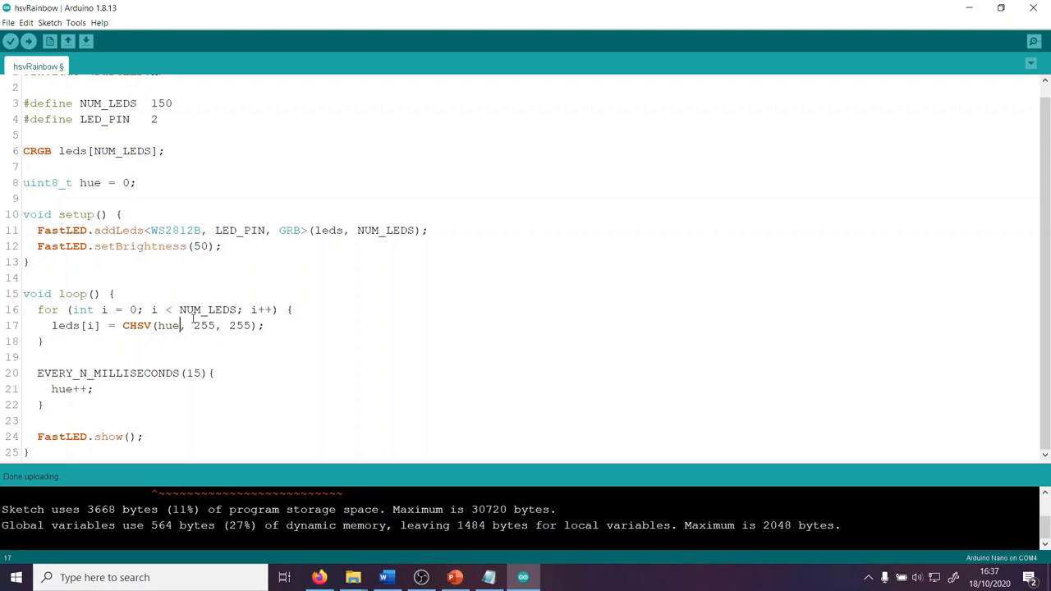
{"action": "type", "text": "+ (i"}
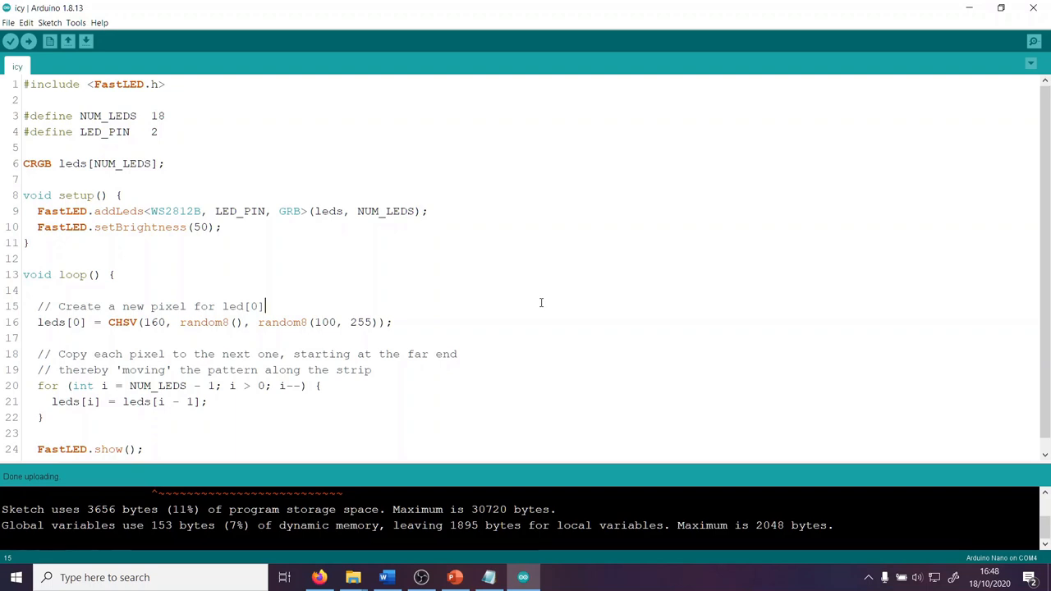
{"action": "mouse_move", "coordinate": [323, 278]}
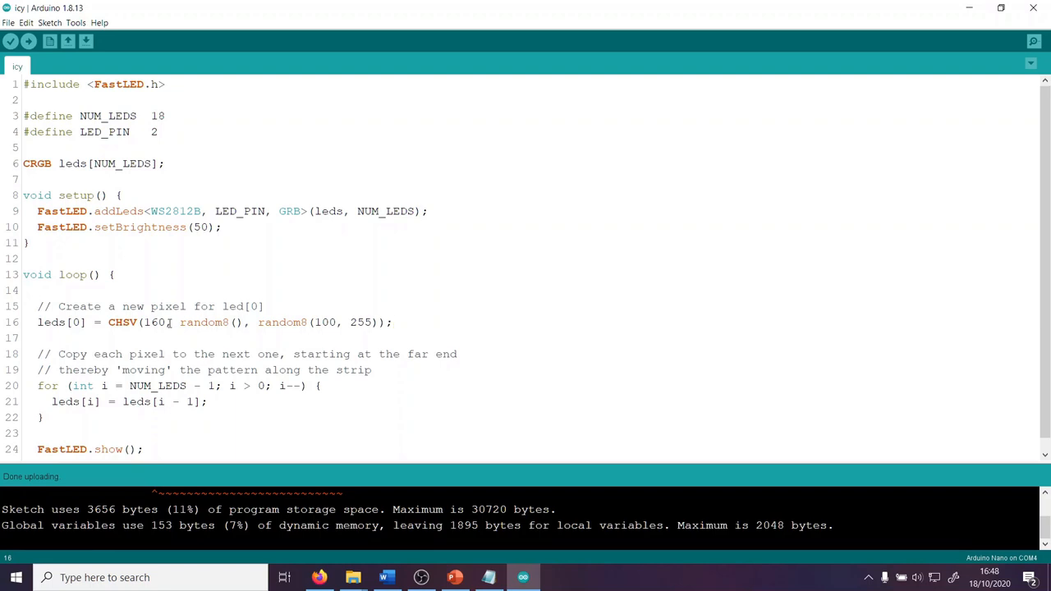
On line 16 of the icy sketch, highlight hue 160 and the random8() argument.
{"action": "left_click", "coordinate": [392, 322]}
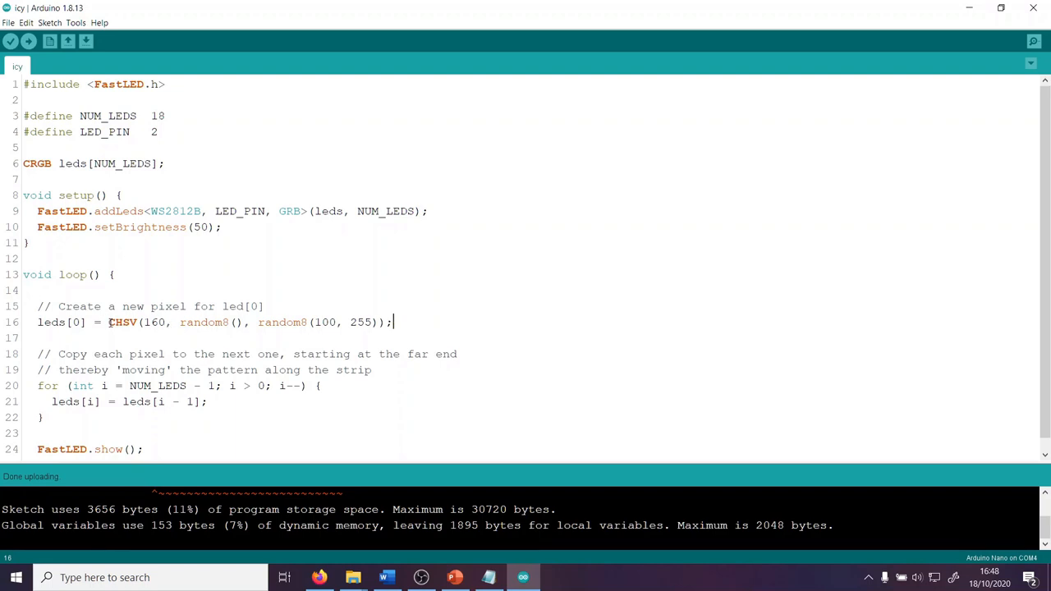
{"action": "double_click", "coordinate": [154, 322]}
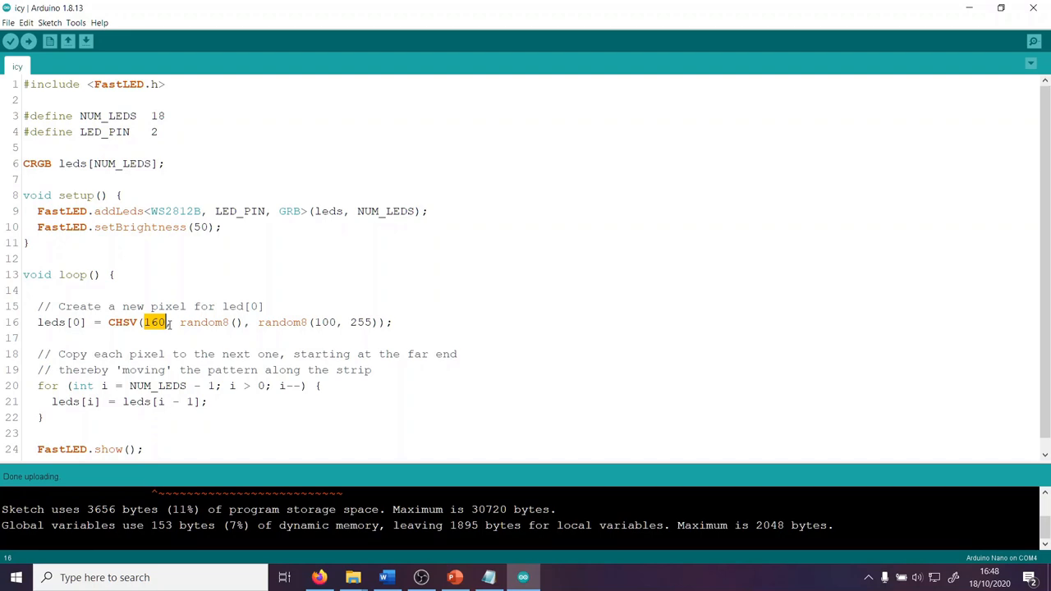
{"action": "double_click", "coordinate": [204, 322]}
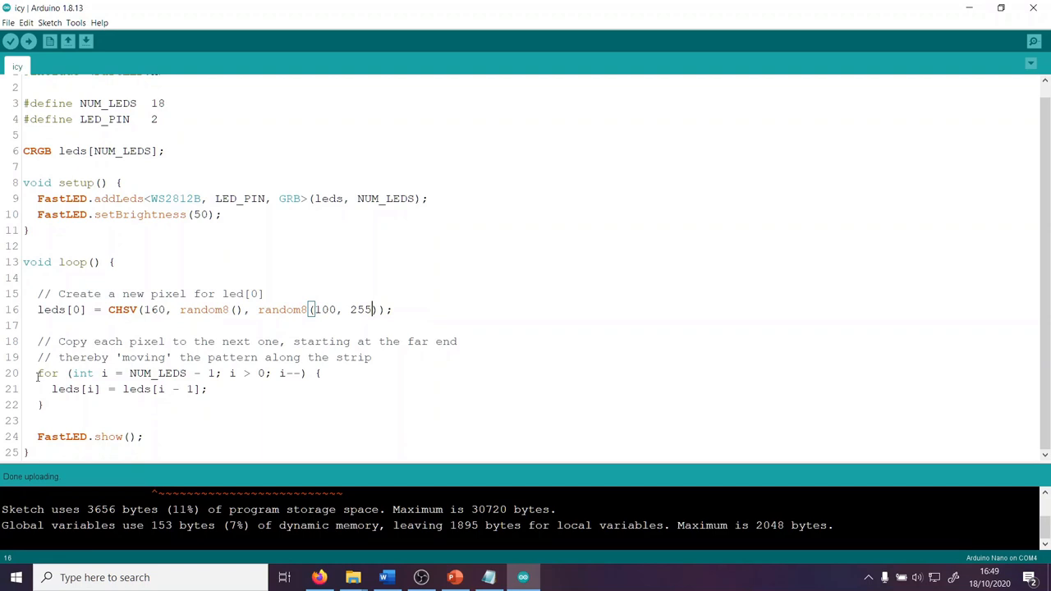
Highlight the loop variable i and nearby code in the icy sketch's shifting for loop.
{"action": "left_click", "coordinate": [59, 404]}
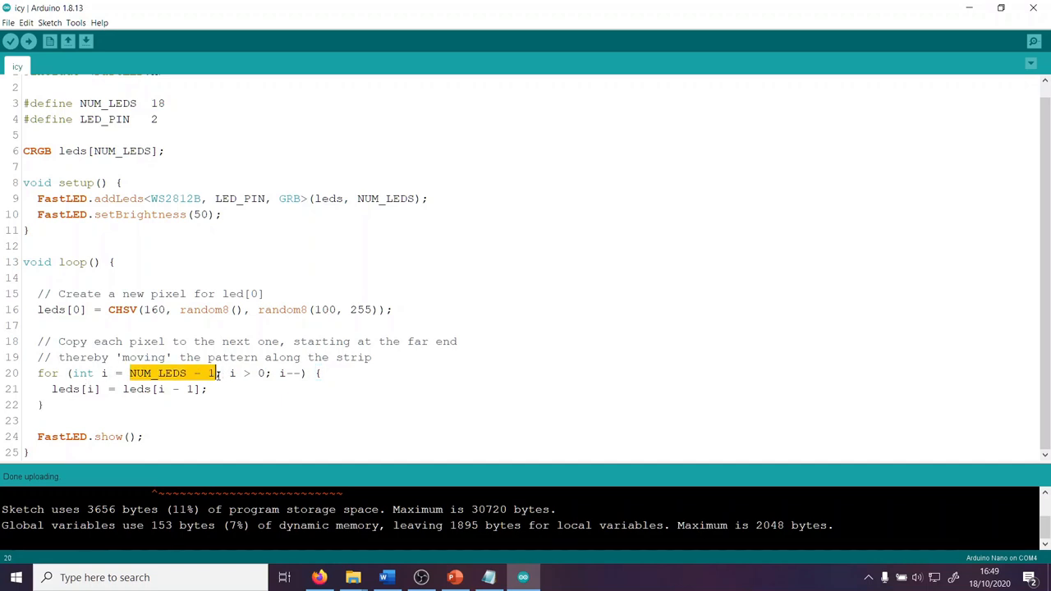
{"action": "left_click", "coordinate": [304, 398]}
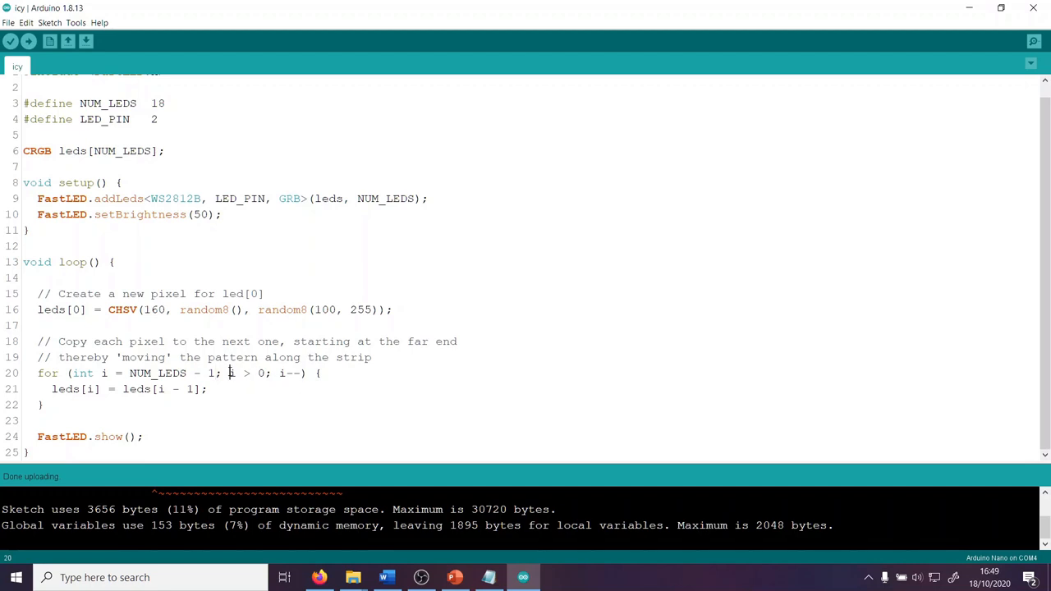
{"action": "double_click", "coordinate": [247, 373]}
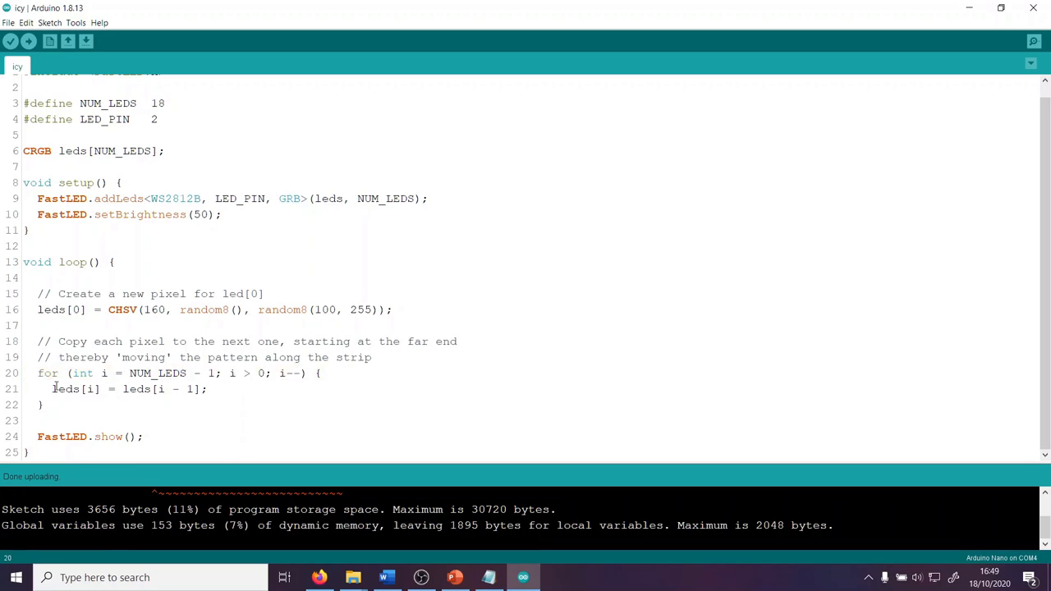
{"action": "double_click", "coordinate": [76, 389]}
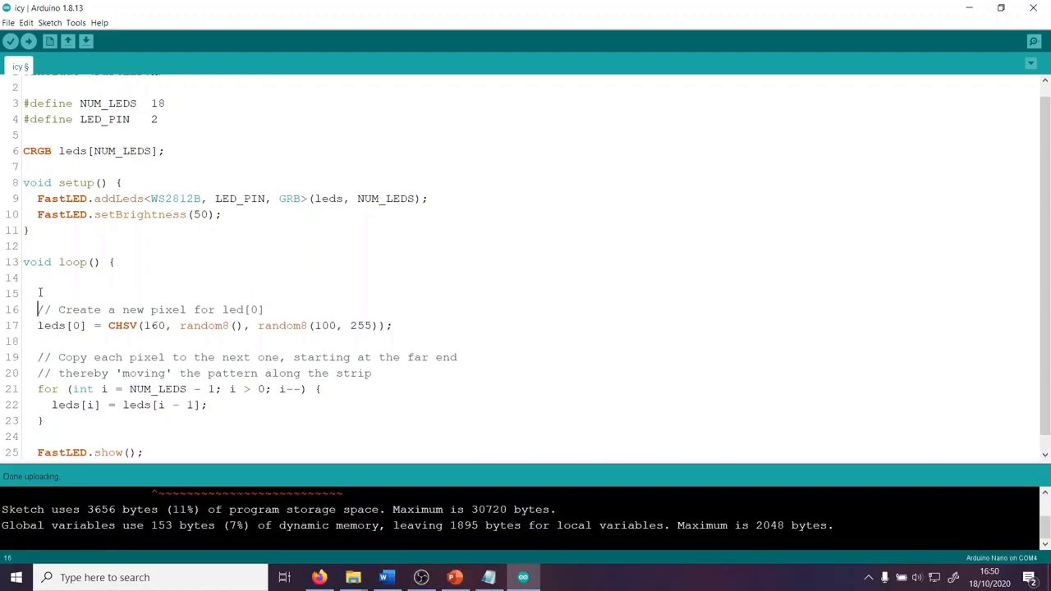
Type EVERY_N_MILLISECONDS(50) to start the timed block above the loop code.
{"action": "type", "text": "iv"}
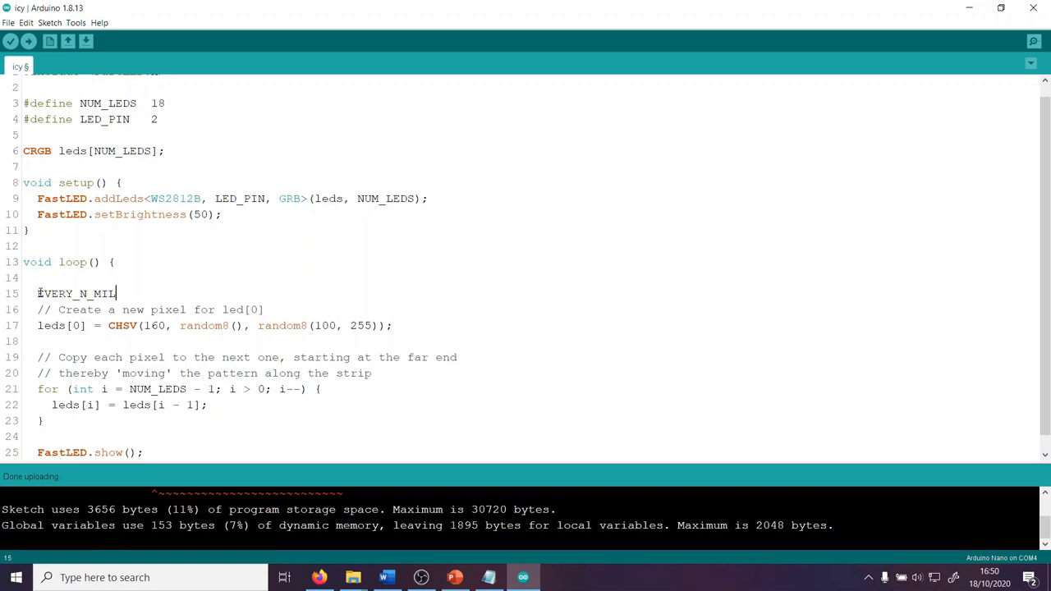
{"action": "type", "text": "LISECONDS"}
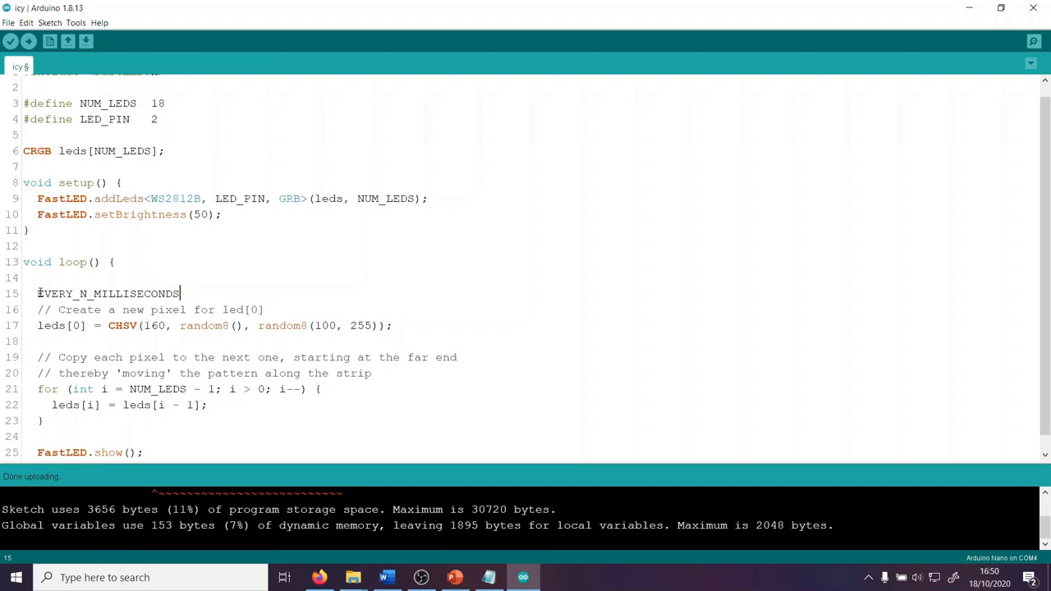
{"action": "type", "text": "(50) {"}
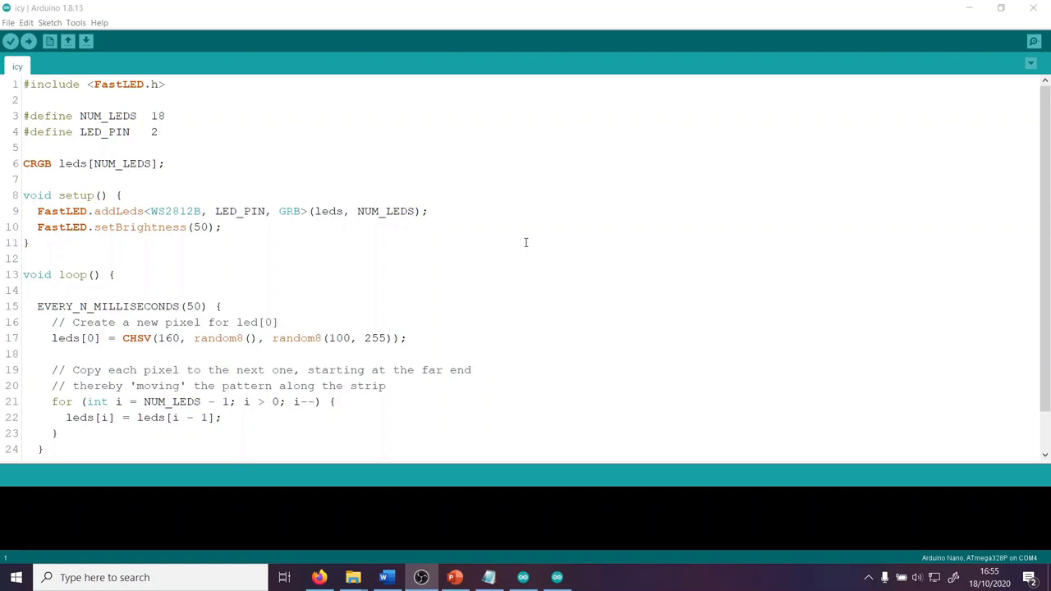
{"action": "mouse_move", "coordinate": [547, 236]}
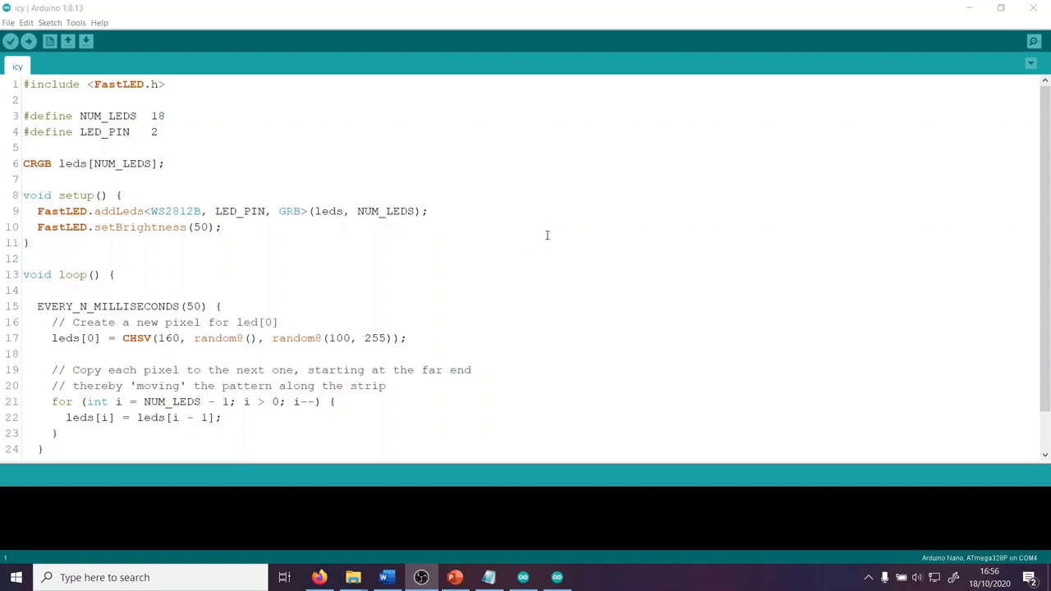
{"action": "mouse_move", "coordinate": [557, 219]}
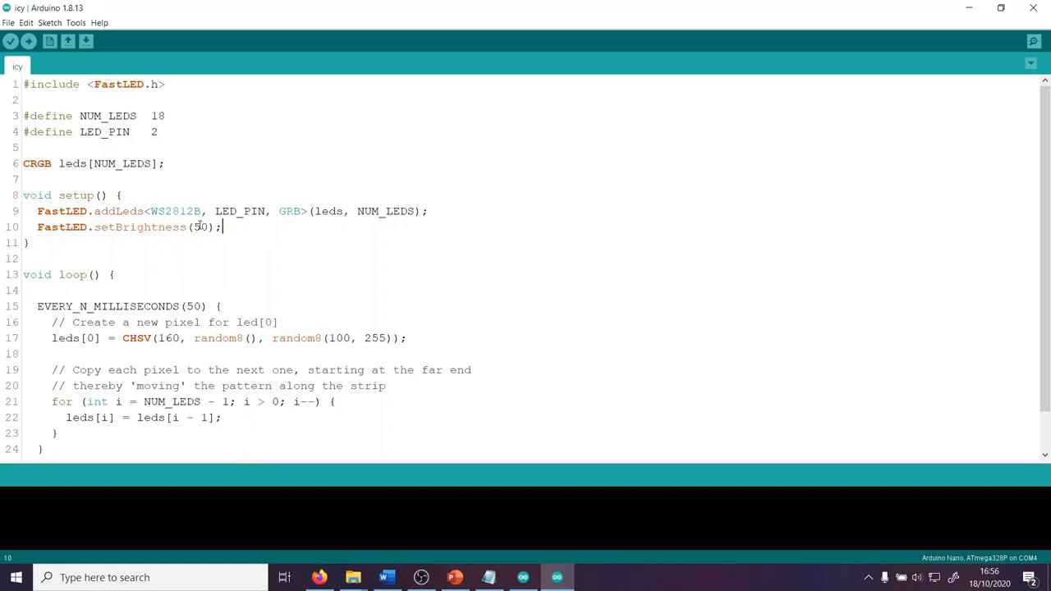
Select the fixed brightness value 50 in the setBrightness call.
{"action": "double_click", "coordinate": [201, 227]}
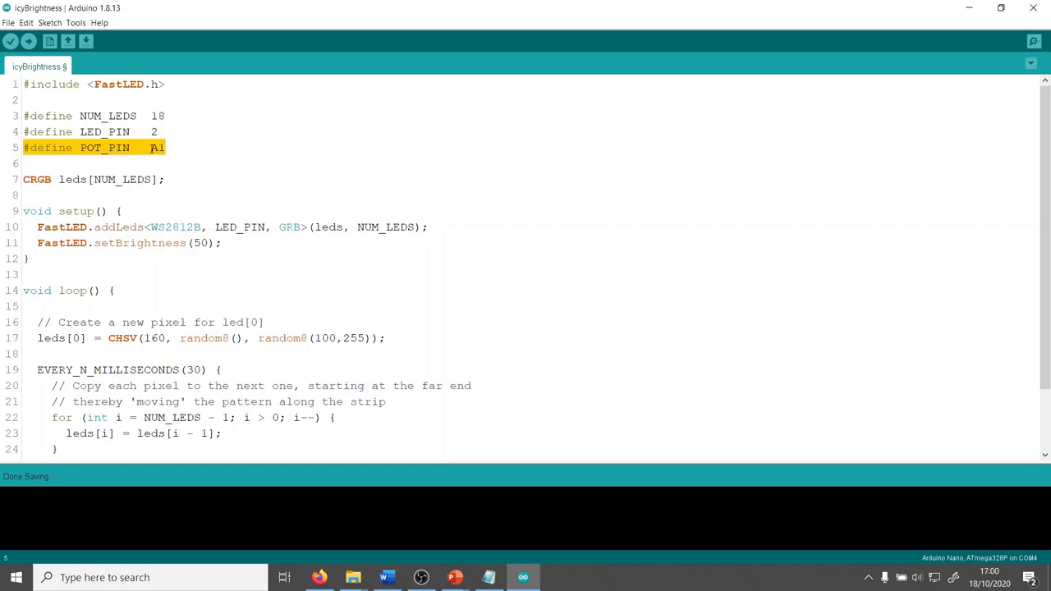
Map potRead from 0–1023 to a 0–200 brightness and apply it with FastLED.setBrightness(brightness).
{"action": "left_click", "coordinate": [337, 290]}
{"action": "type", "text": "uint16_t potRead = analogRead(POT_PIN);"}
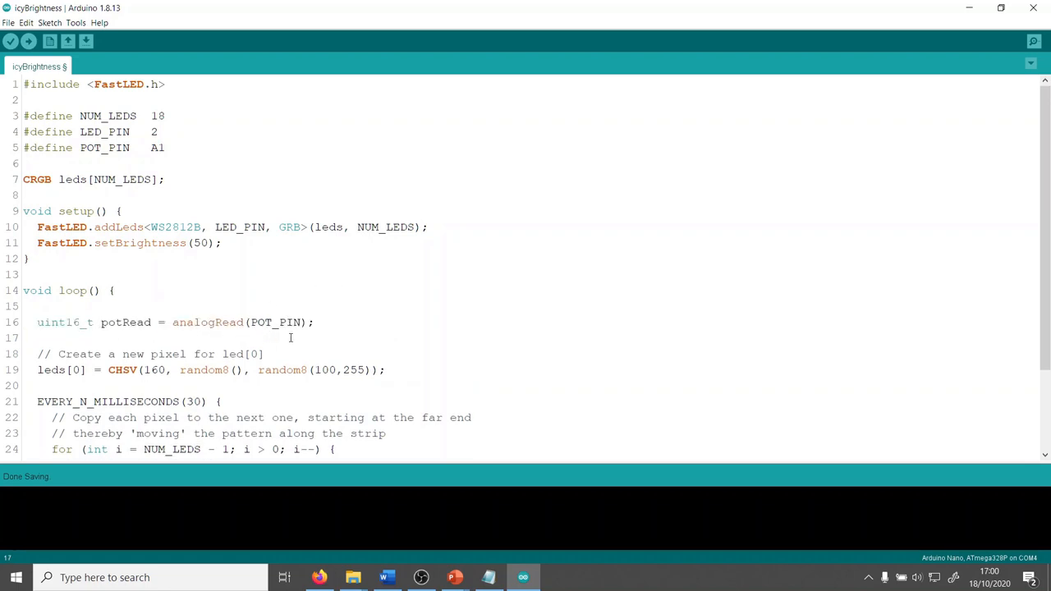
{"action": "type", "text": "uint8_t brightness = map(potRead, 0, 1023, 0, 200);"}
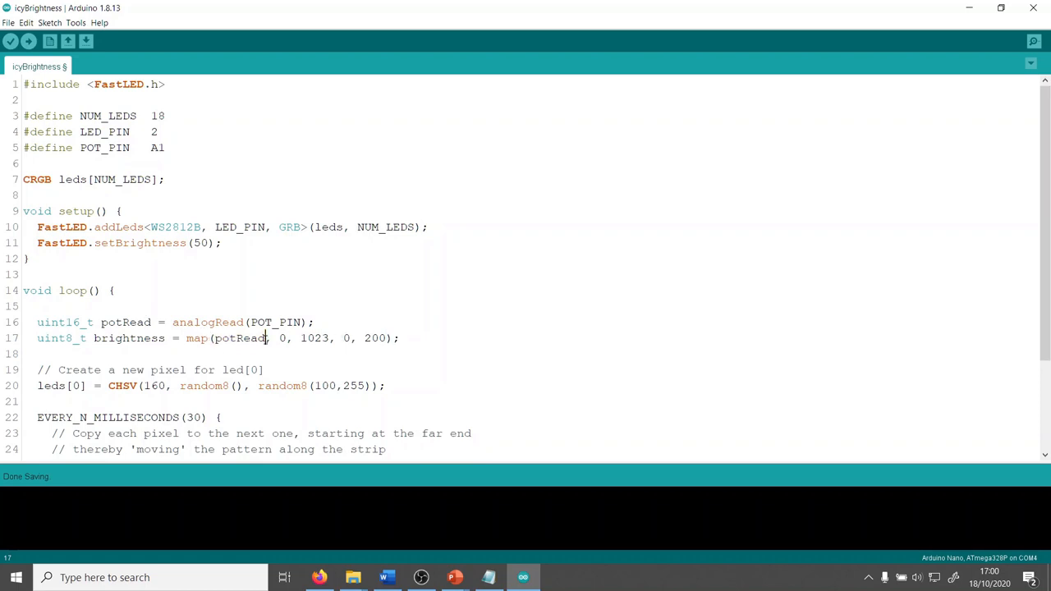
{"action": "double_click", "coordinate": [283, 338]}
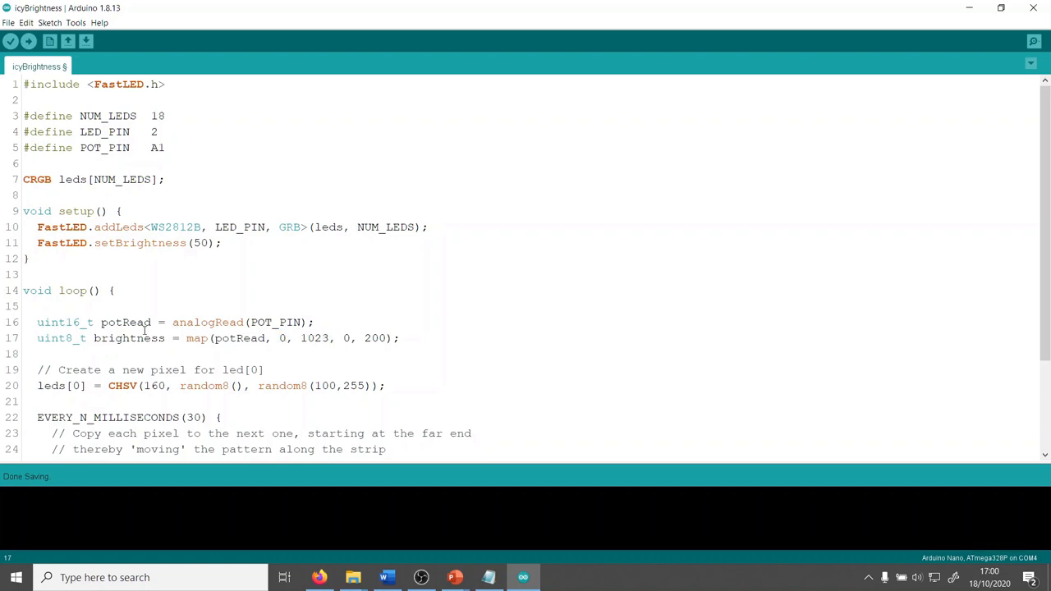
{"action": "mouse_move", "coordinate": [329, 342]}
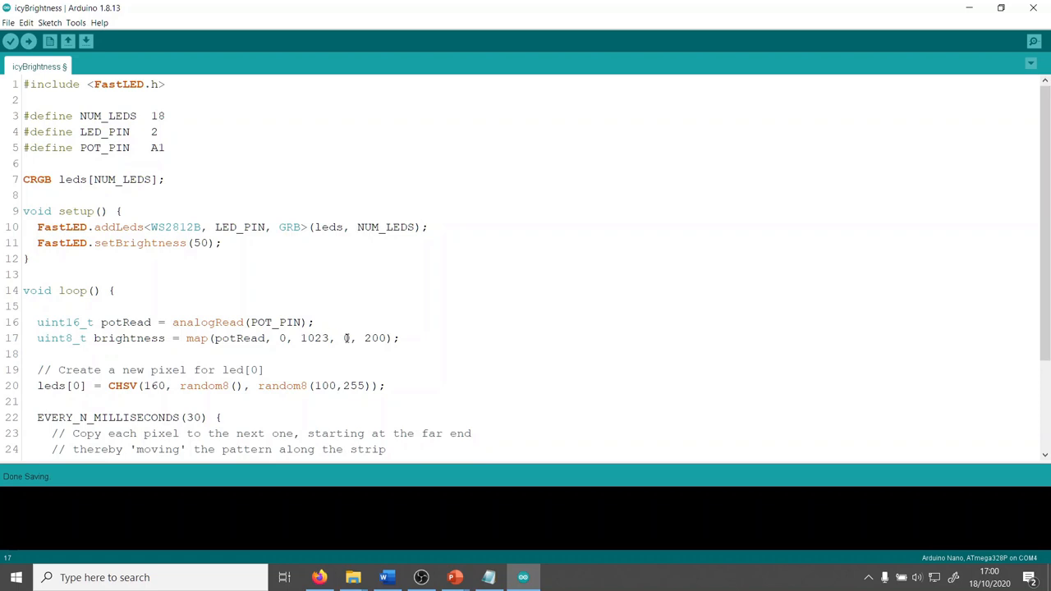
{"action": "double_click", "coordinate": [345, 338]}
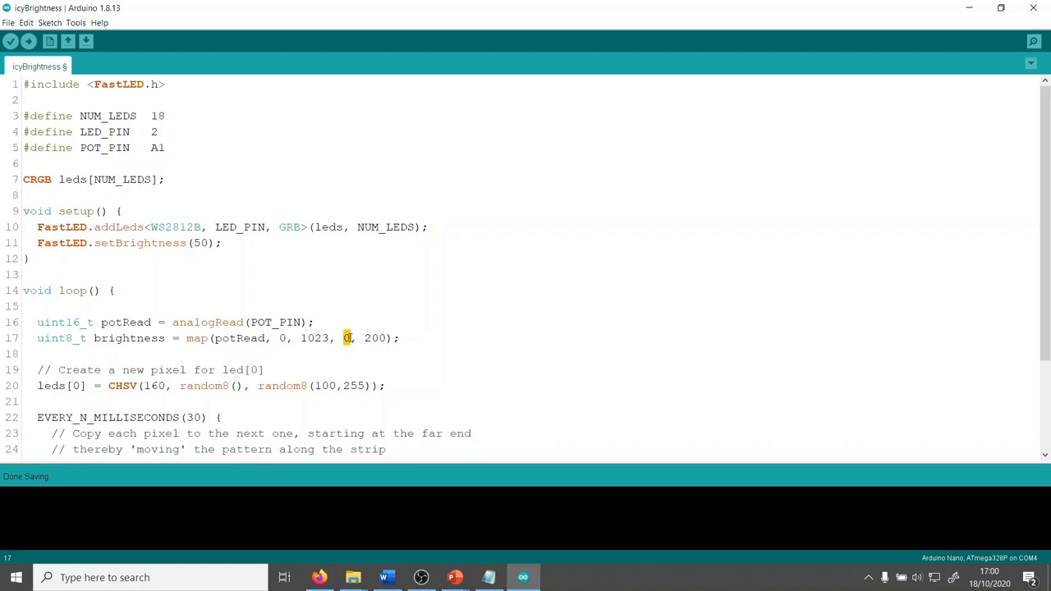
{"action": "double_click", "coordinate": [375, 337]}
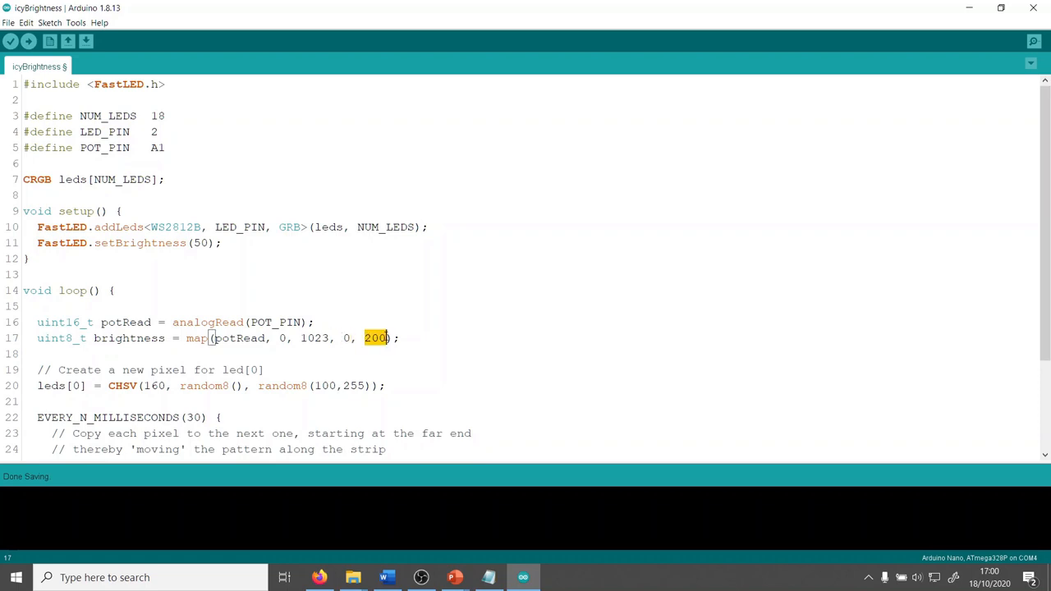
{"action": "left_click", "coordinate": [402, 338]}
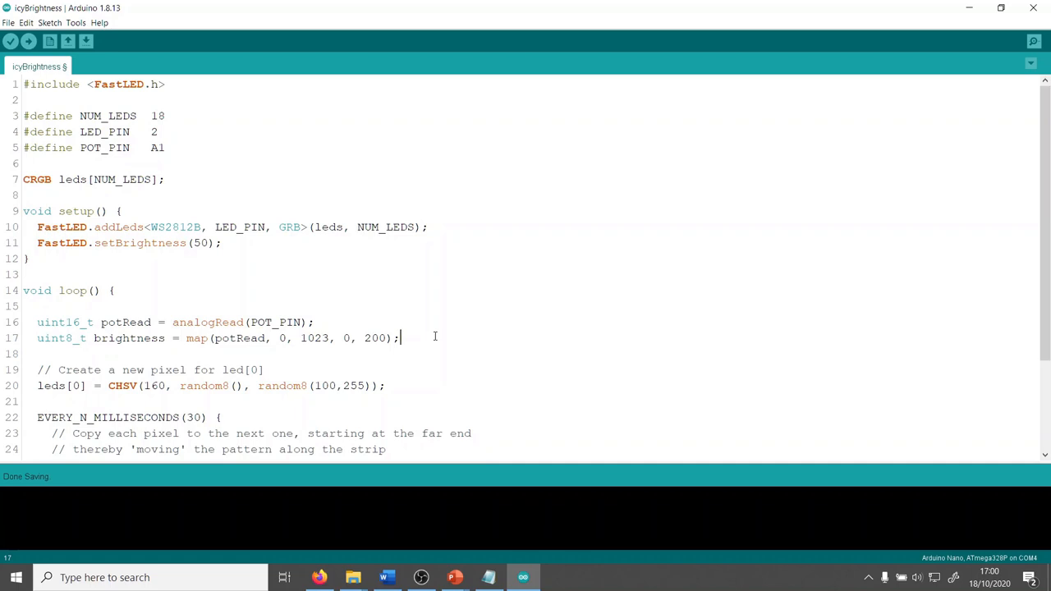
{"action": "type", "text": "FastLED.setBrightness(brightness);"}
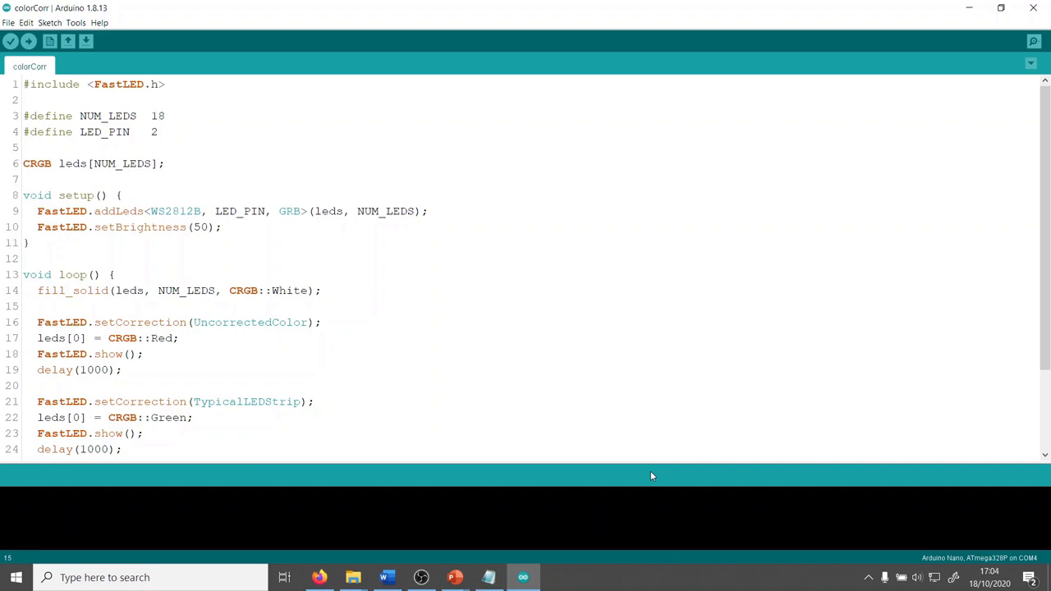
{"action": "mouse_move", "coordinate": [489, 501]}
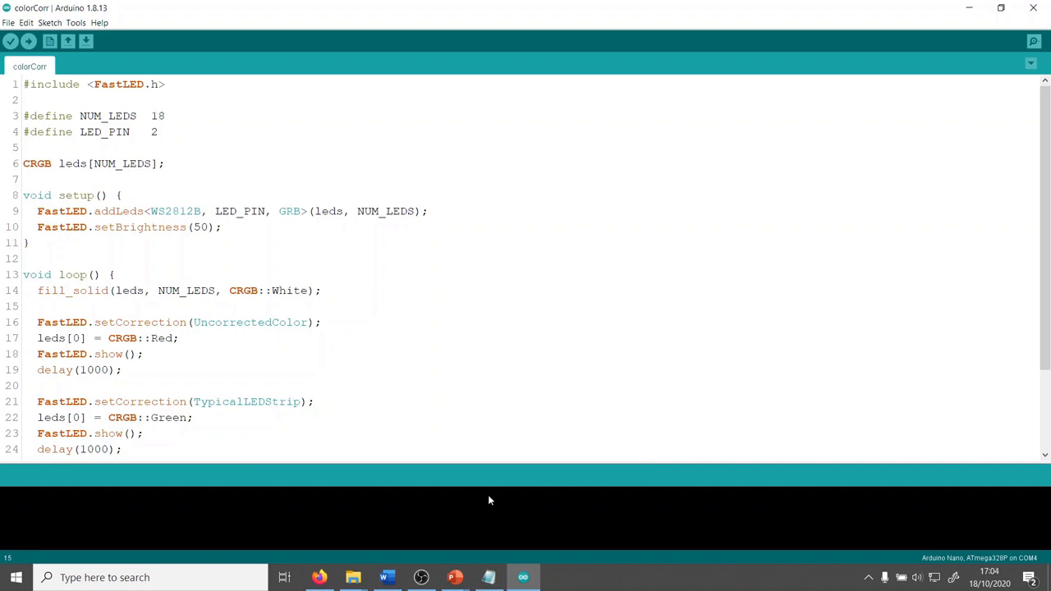
Scroll down through the colorCorr sketch to review its correction steps.
{"action": "scroll", "scroll_direction": "down", "scroll_amount": 3}
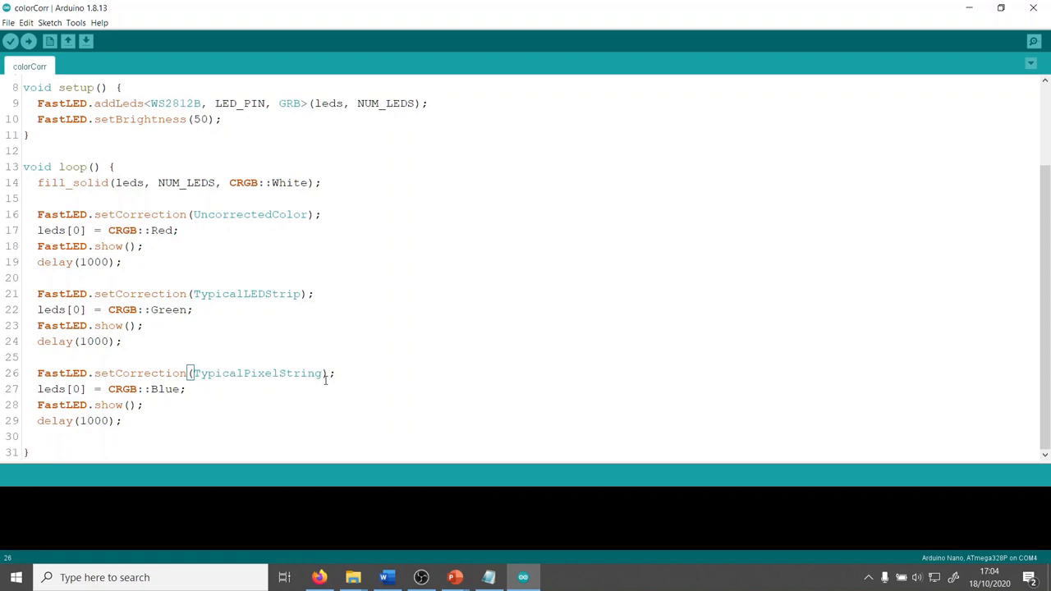
{"action": "mouse_move", "coordinate": [236, 254]}
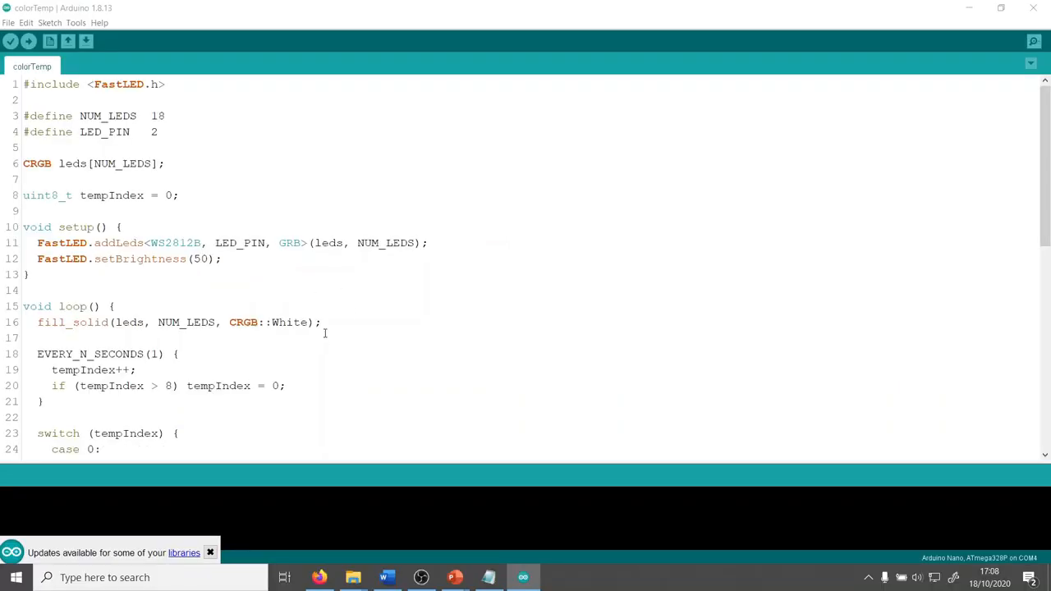
{"action": "scroll", "scroll_direction": "down", "scroll_amount": 3}
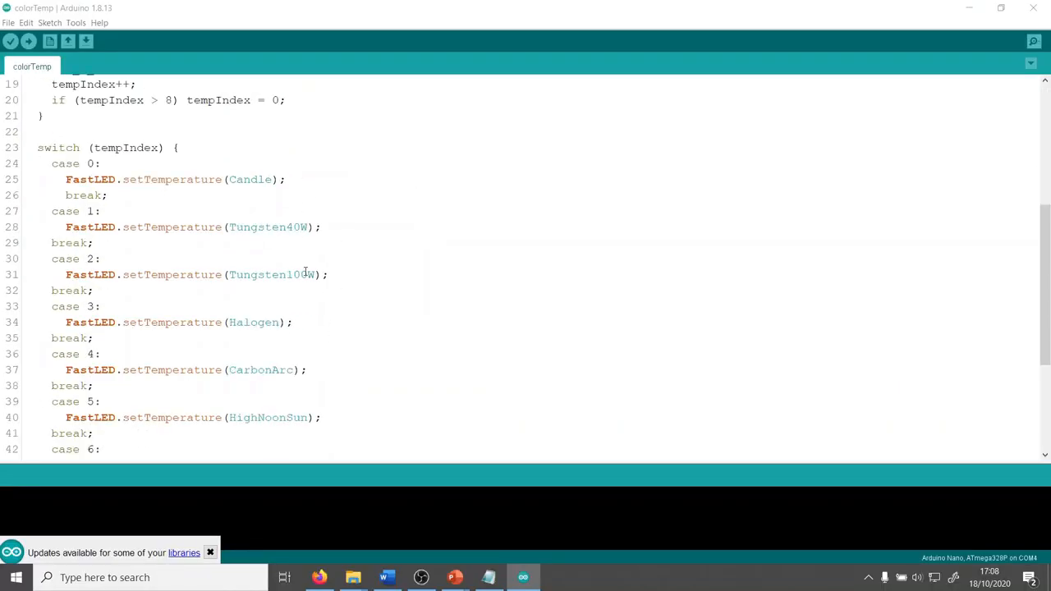
{"action": "scroll", "scroll_direction": "up", "scroll_amount": 3}
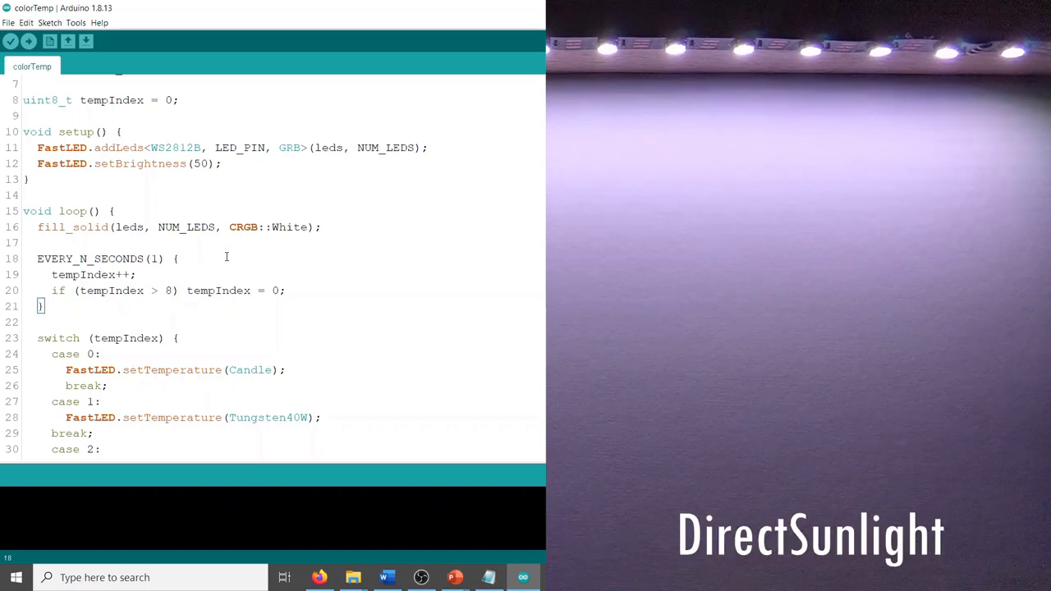
{"action": "scroll", "scroll_direction": "down", "scroll_amount": 3}
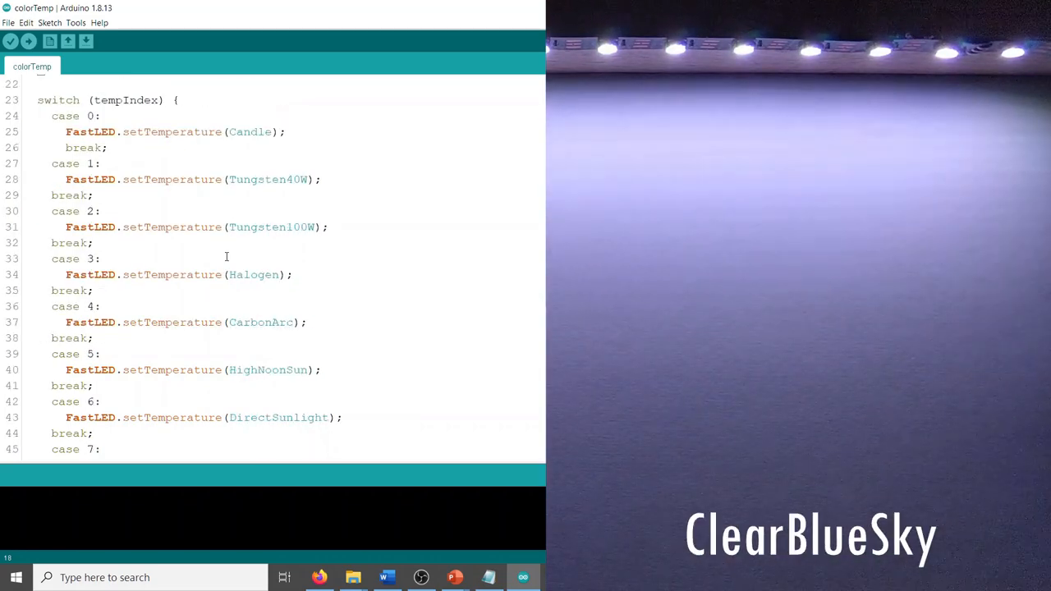